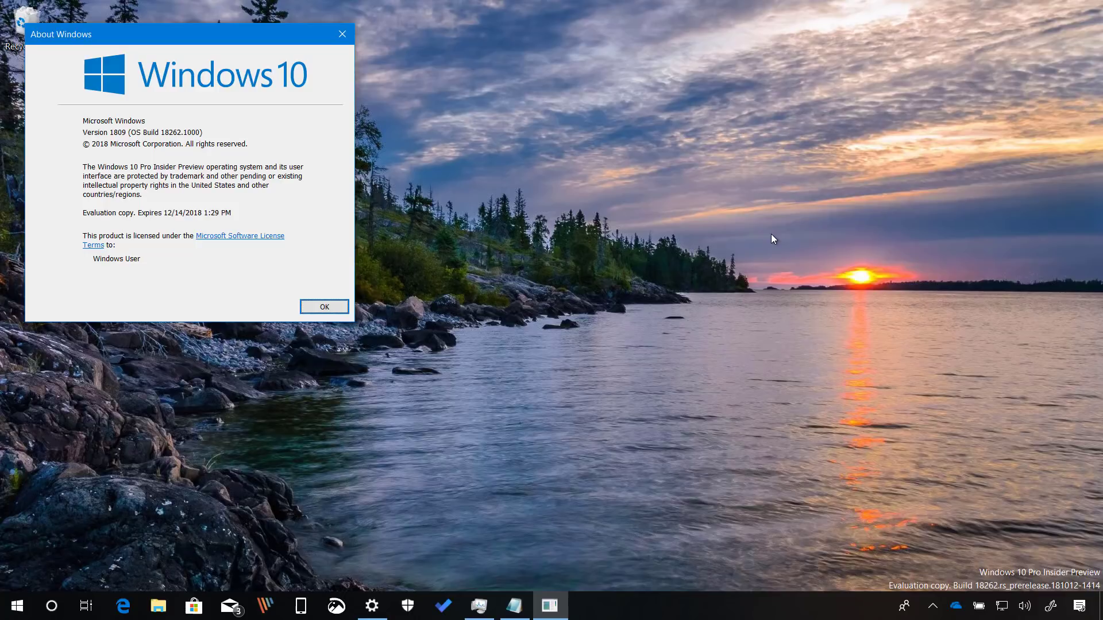
Dismiss the About Windows dialog showing version 1809, build 18262.1000.
click(324, 307)
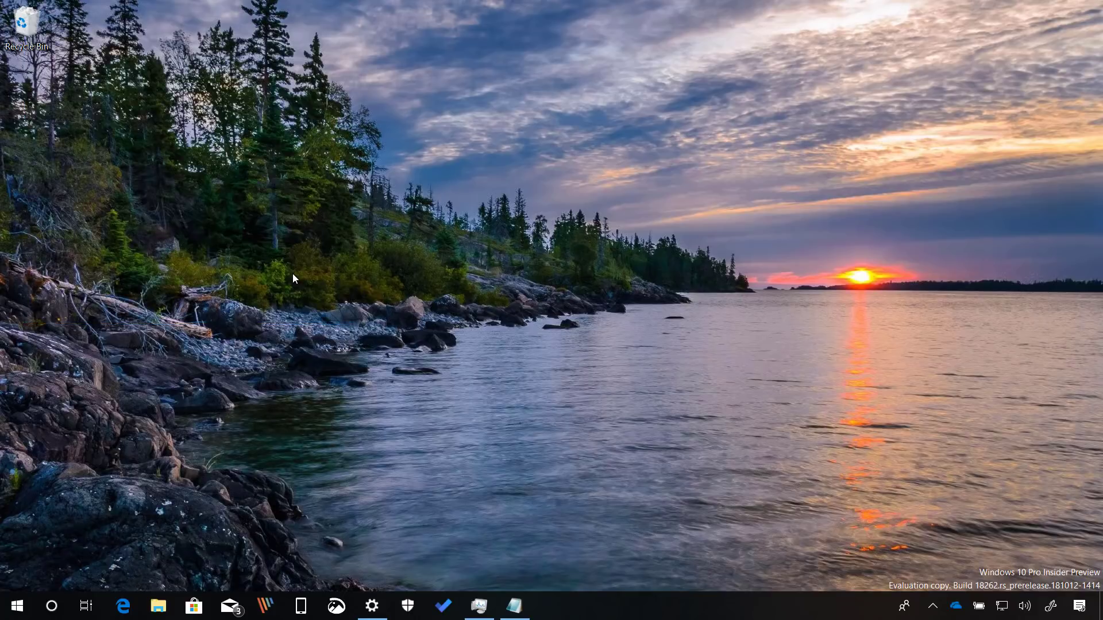
Bring up the untitled Notepad list of ten apps, 3D Viewer through Voice Recorder.
click(513, 606)
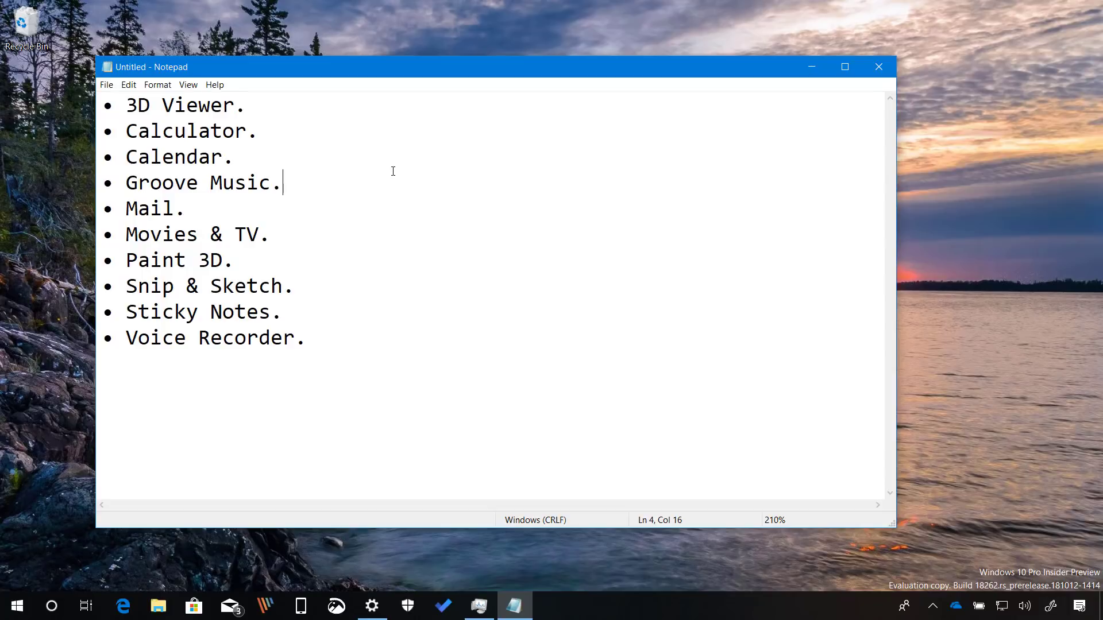
mouse_move(185, 267)
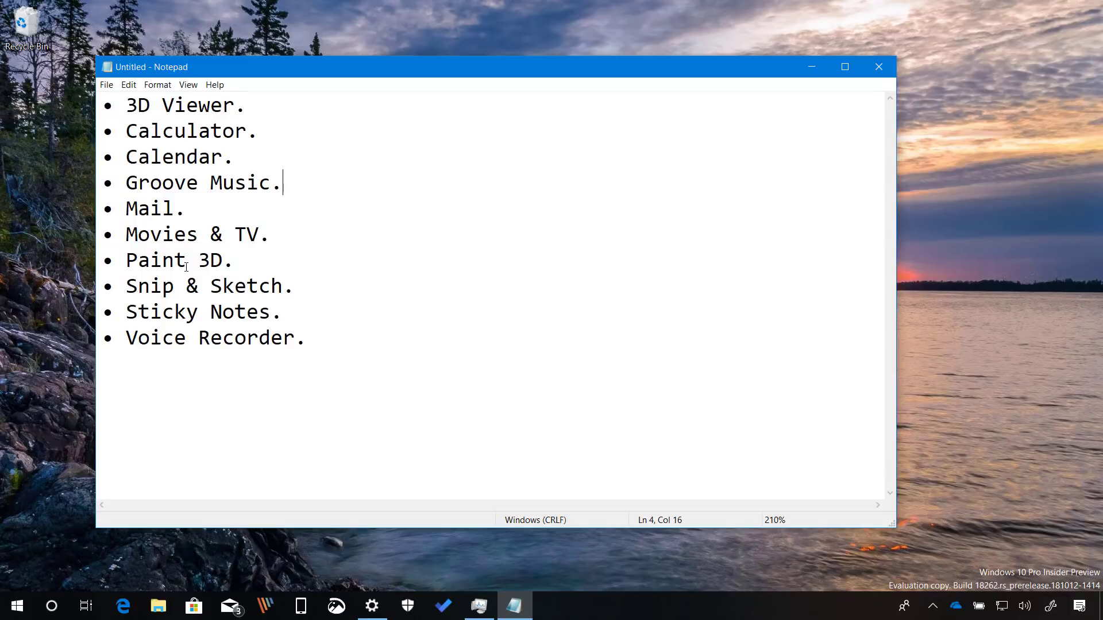
mouse_move(365, 277)
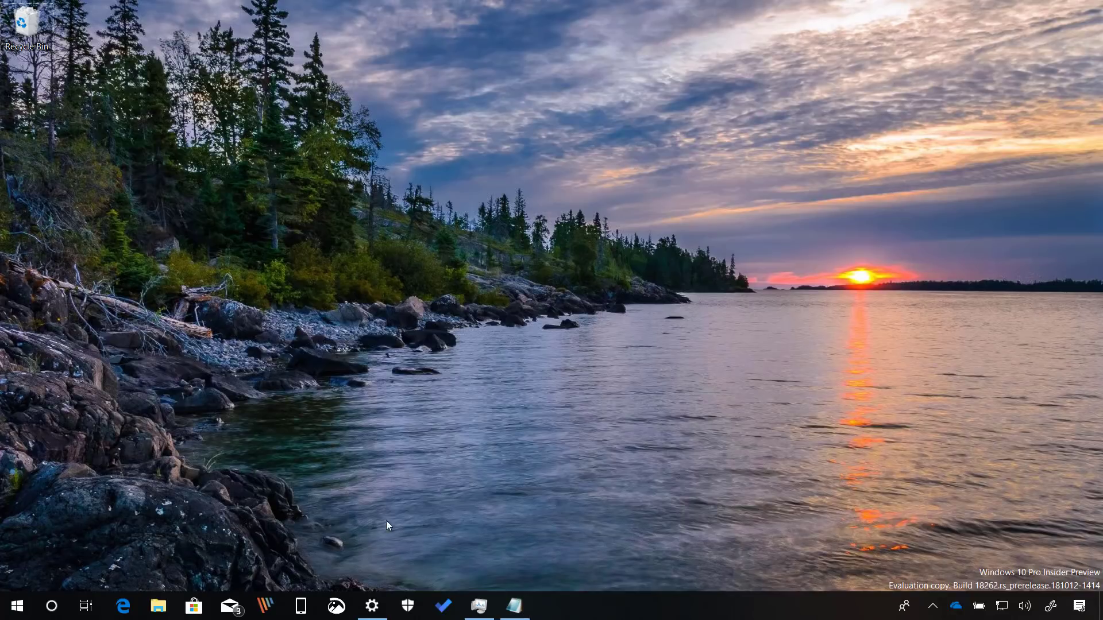
Filter Settings > Apps & features by 'cal' and uninstall Calculator.
click(372, 606)
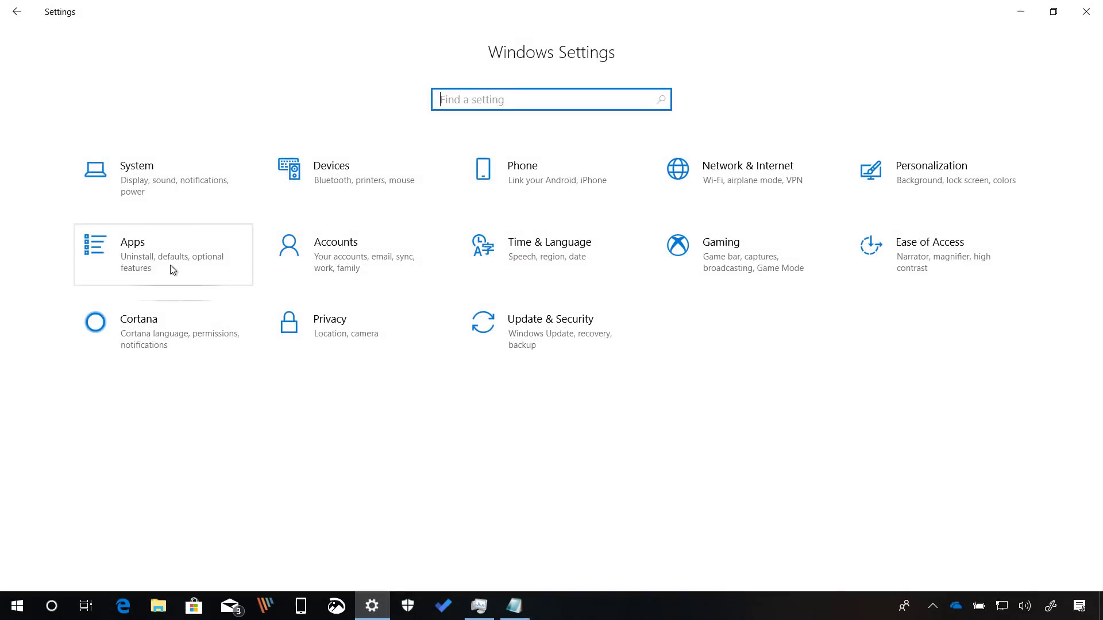
click(132, 254)
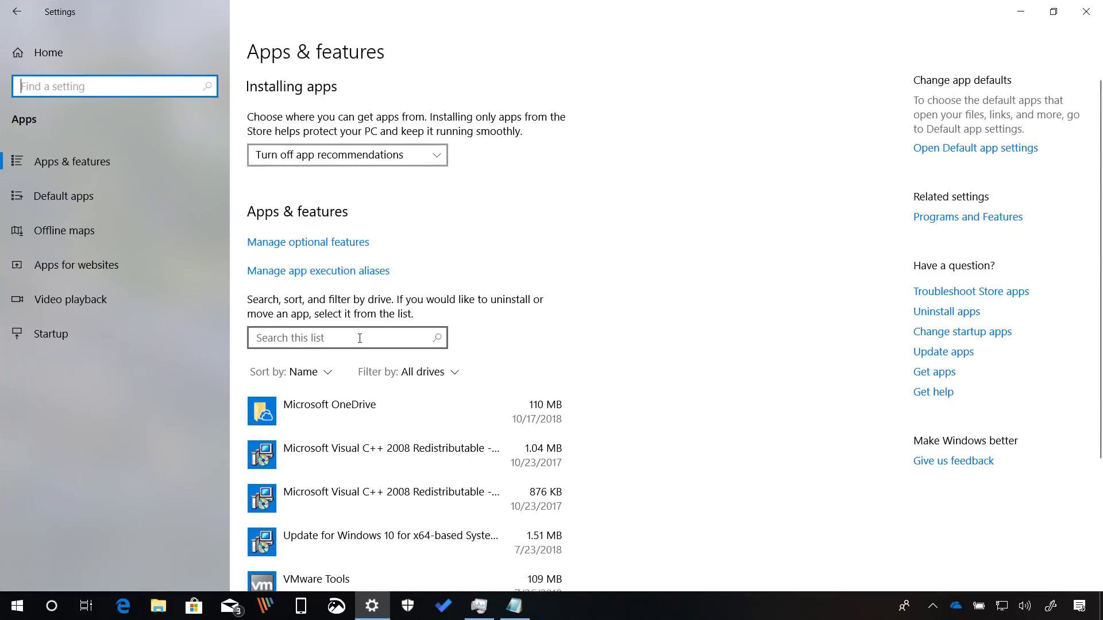
text(cal)
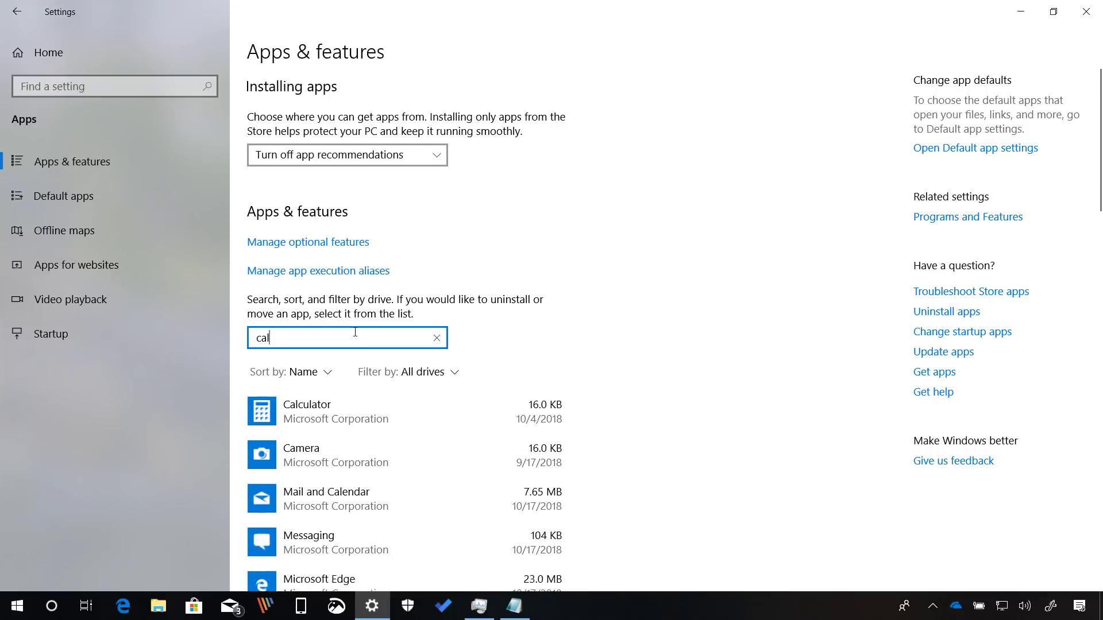
click(334, 411)
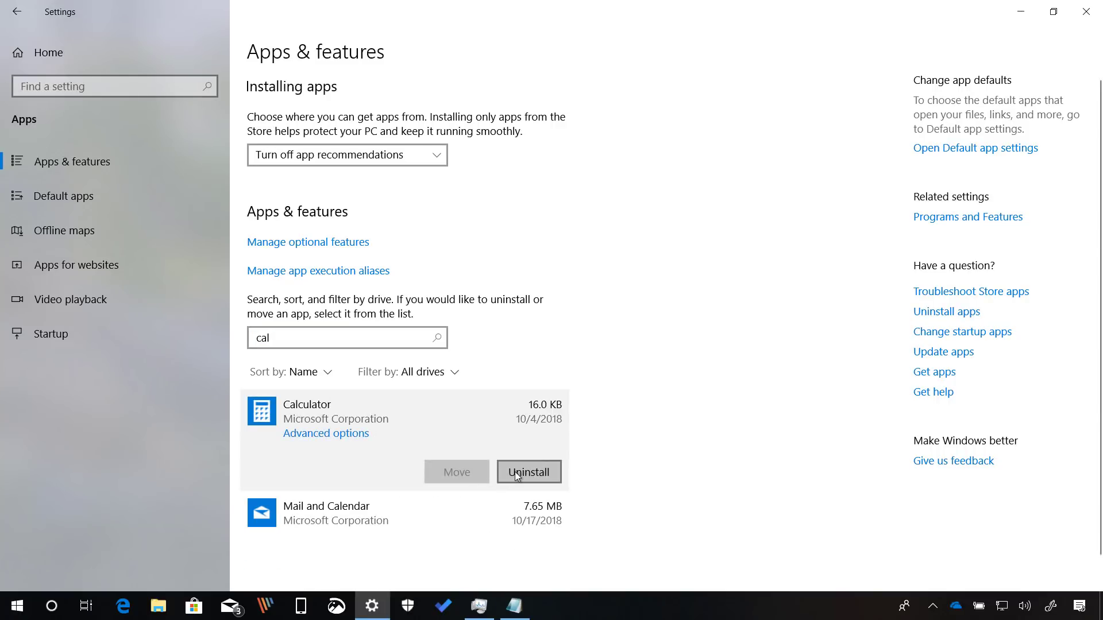
click(529, 473)
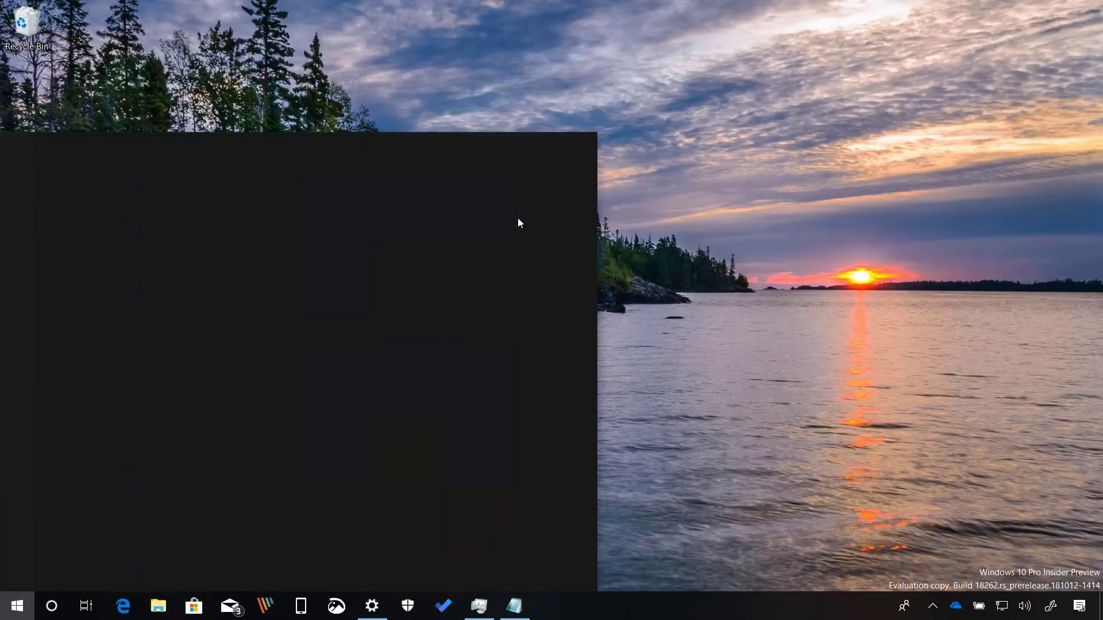
Search 'cal' from the Start menu to check whether Calculator remains.
text(cal)
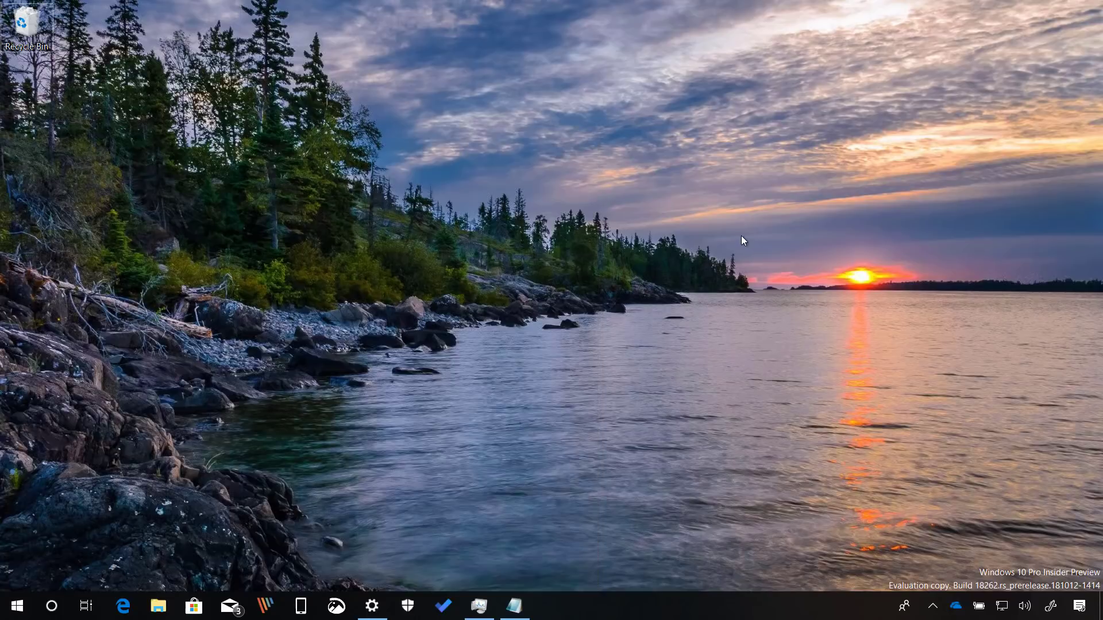
mouse_move(195, 293)
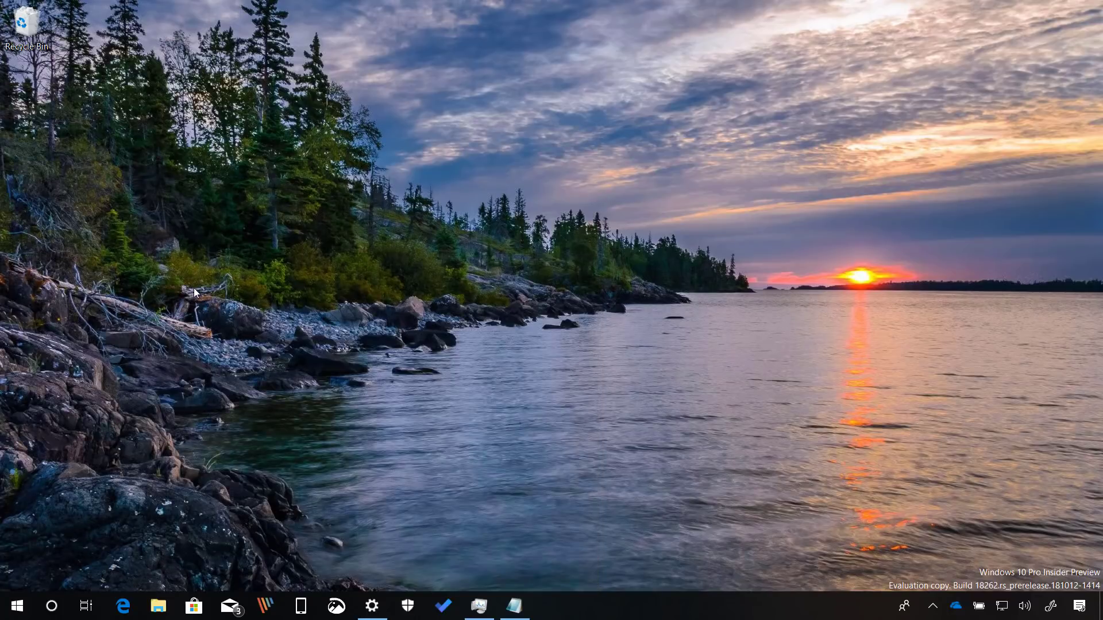
mouse_move(219, 290)
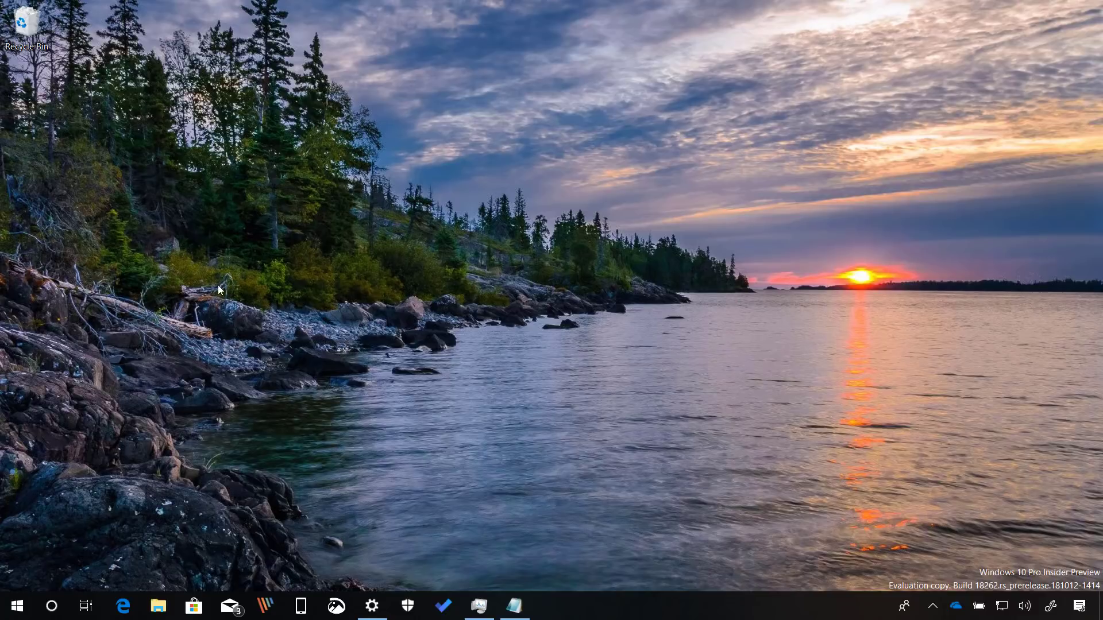
Start the troubleshooter from Devices > Printers & scanners, then cancel it.
click(372, 606)
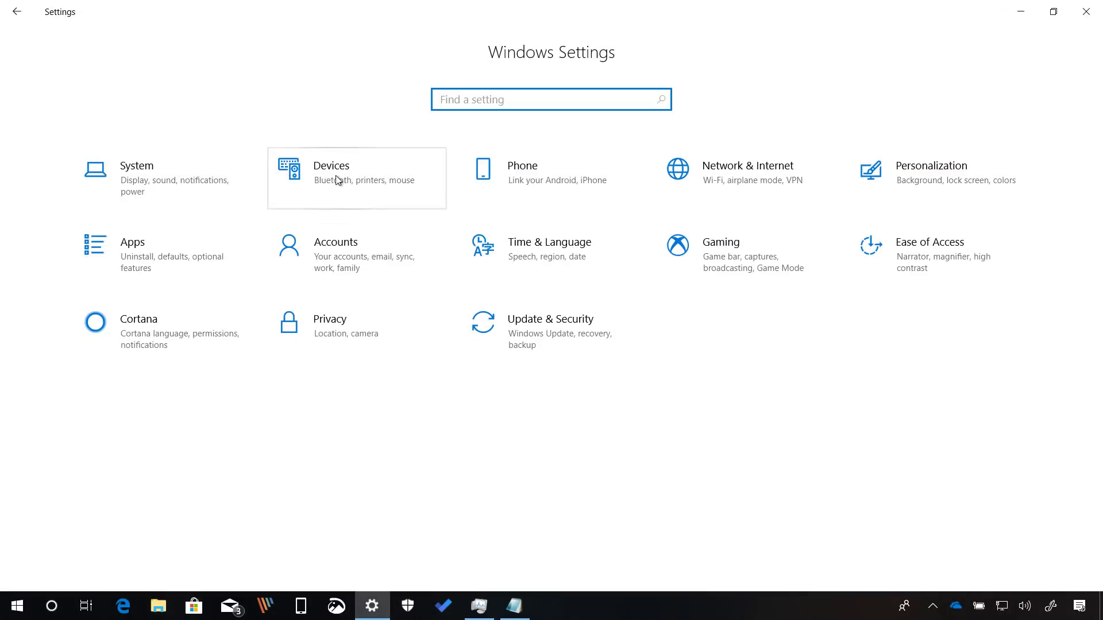
click(338, 180)
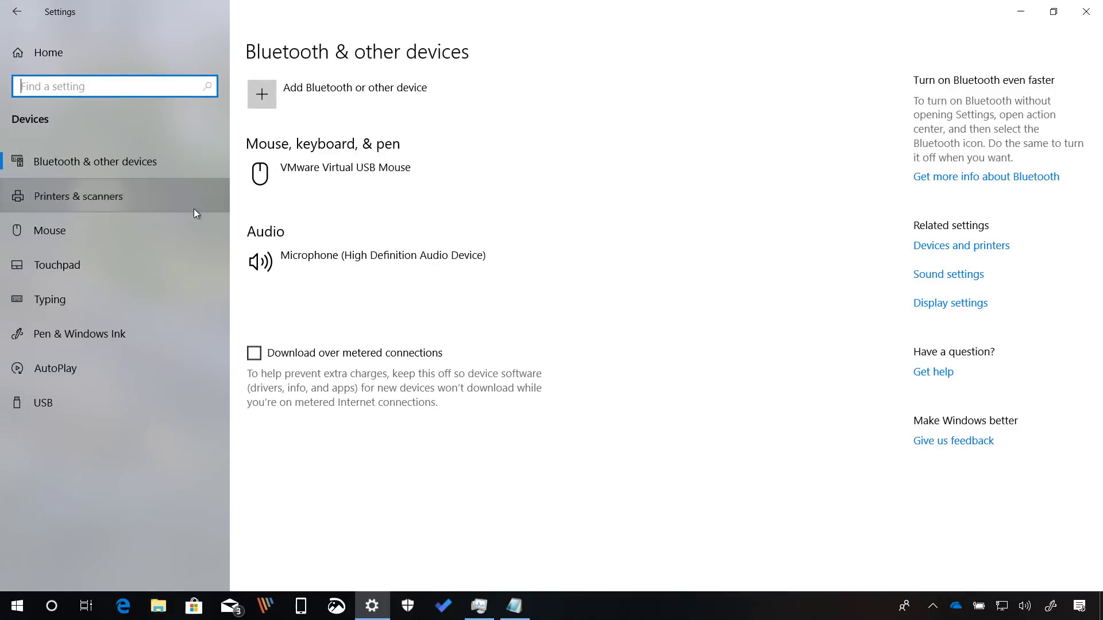
click(78, 196)
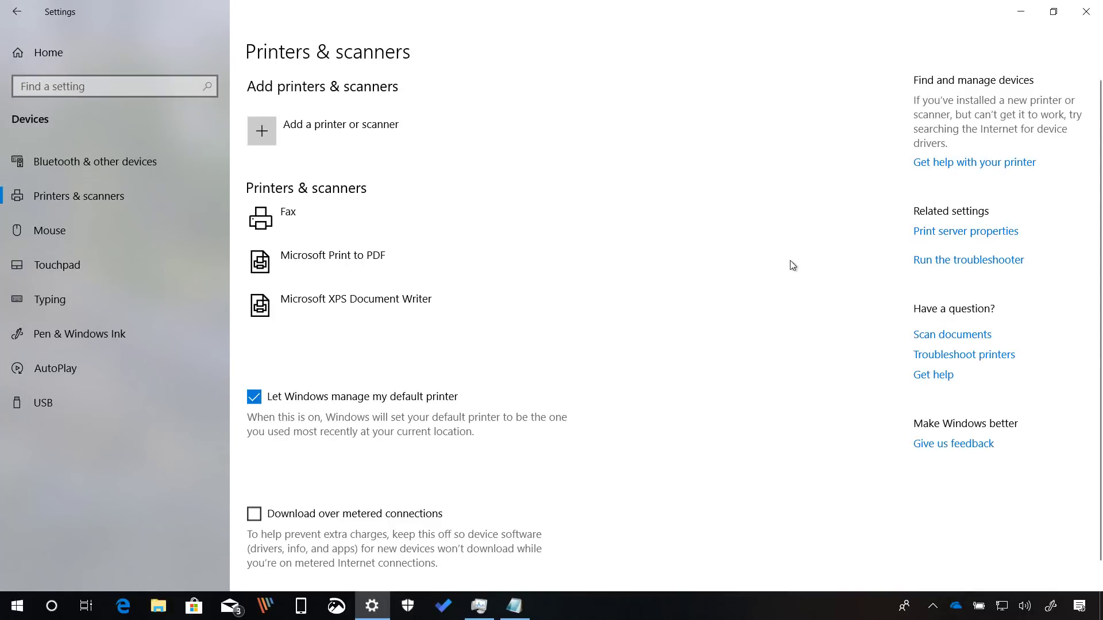
mouse_move(938, 268)
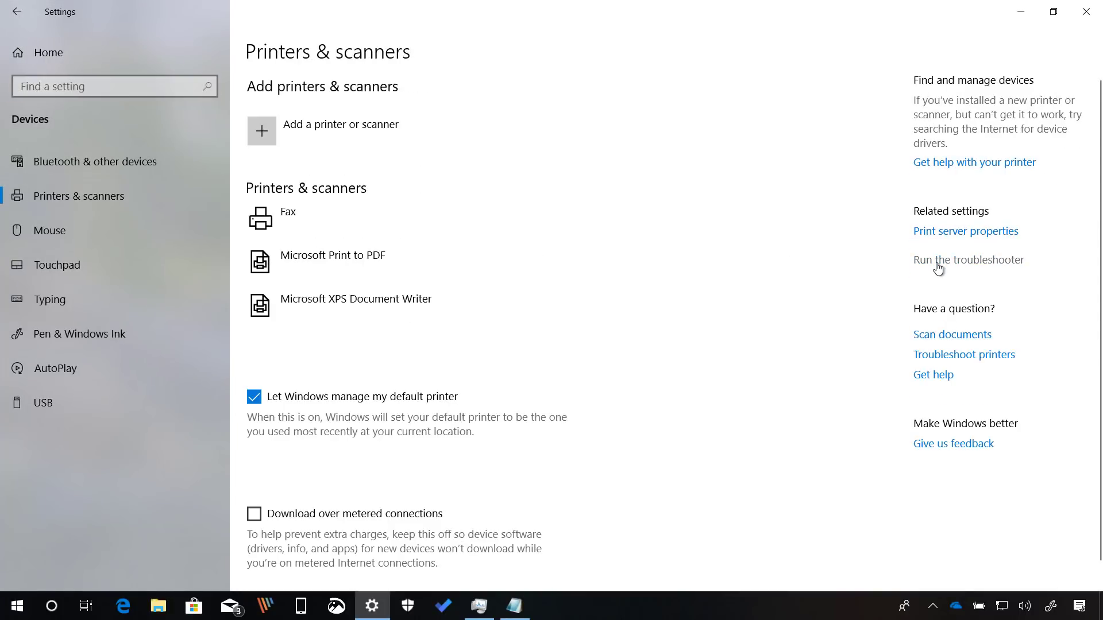
click(969, 260)
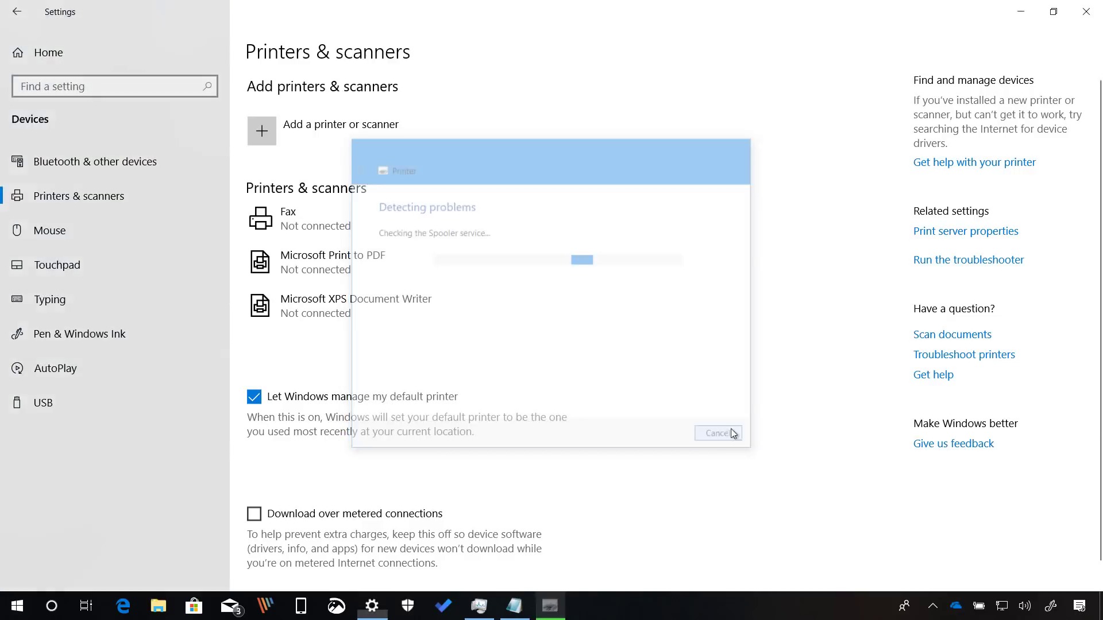
click(17, 14)
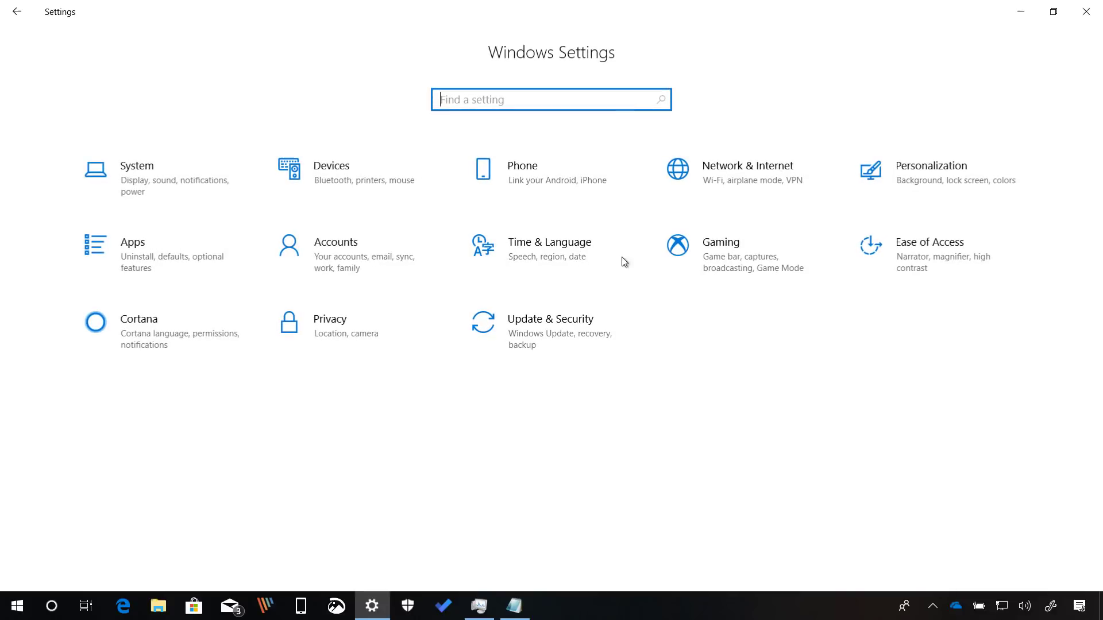
Add Afrikaans under Time & Language > Language, installing its pack with handwriting.
click(549, 242)
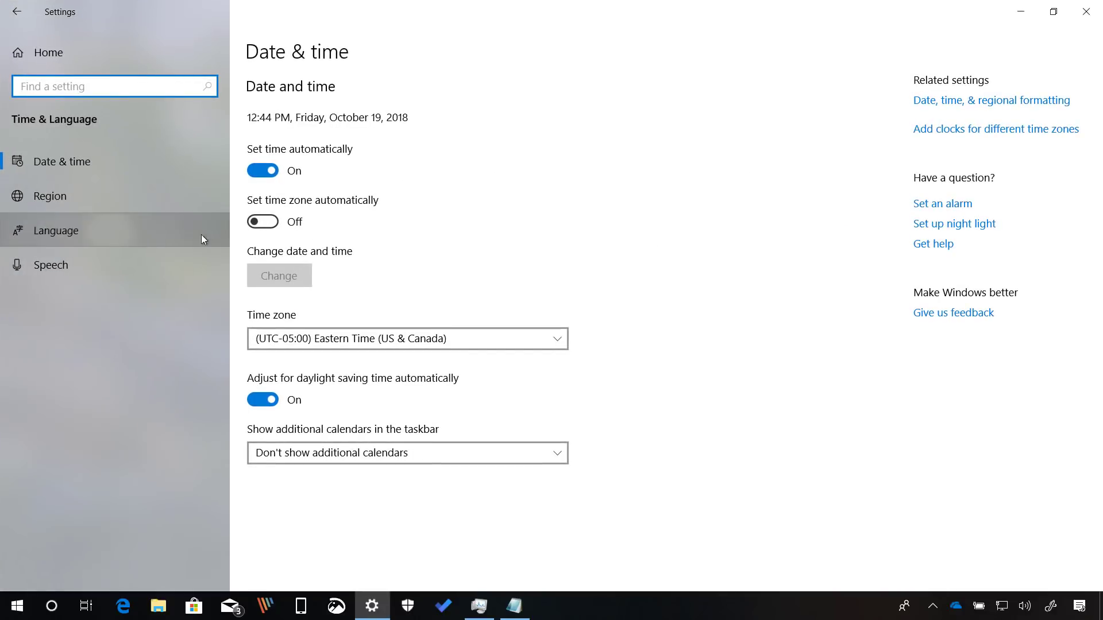
click(57, 230)
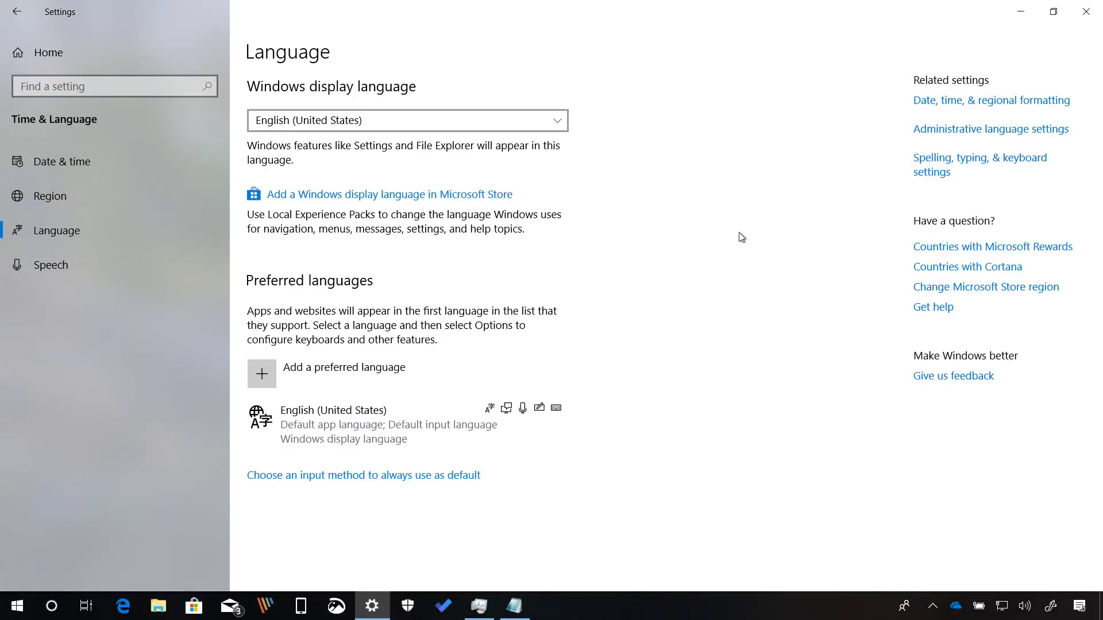
click(262, 373)
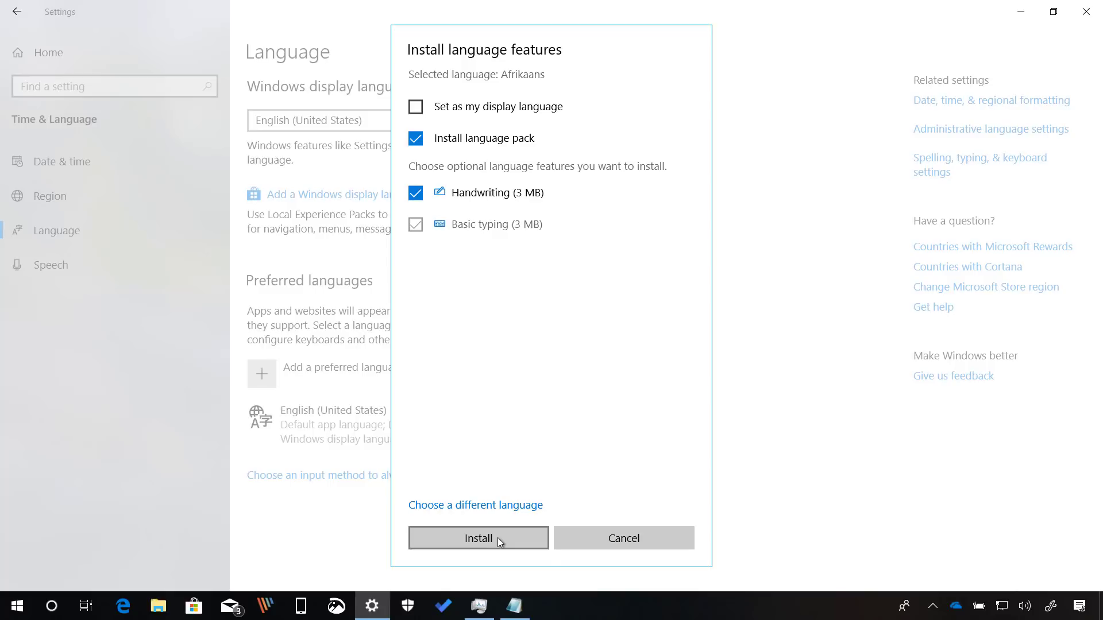
click(478, 538)
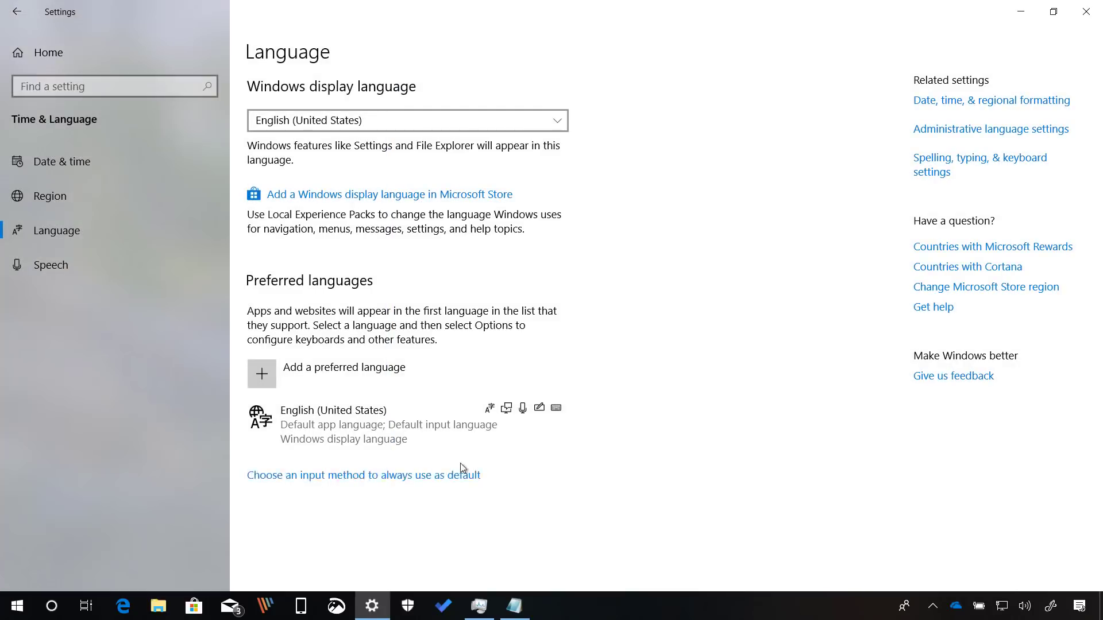
View the Language Bar options and input language hot keys, cancel both, and go back.
click(363, 475)
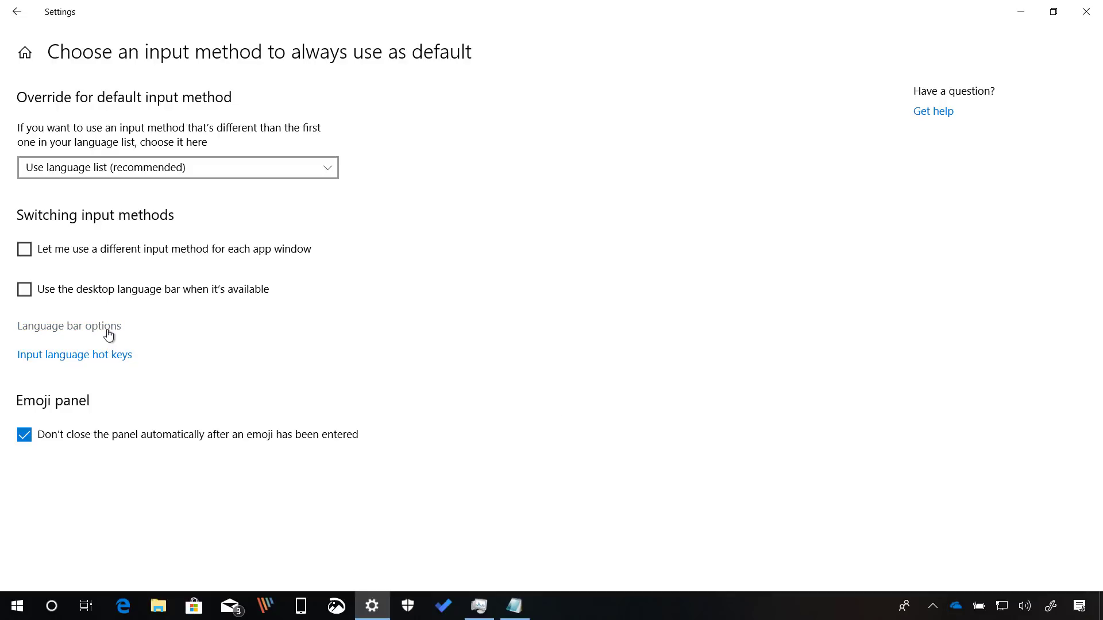
click(69, 326)
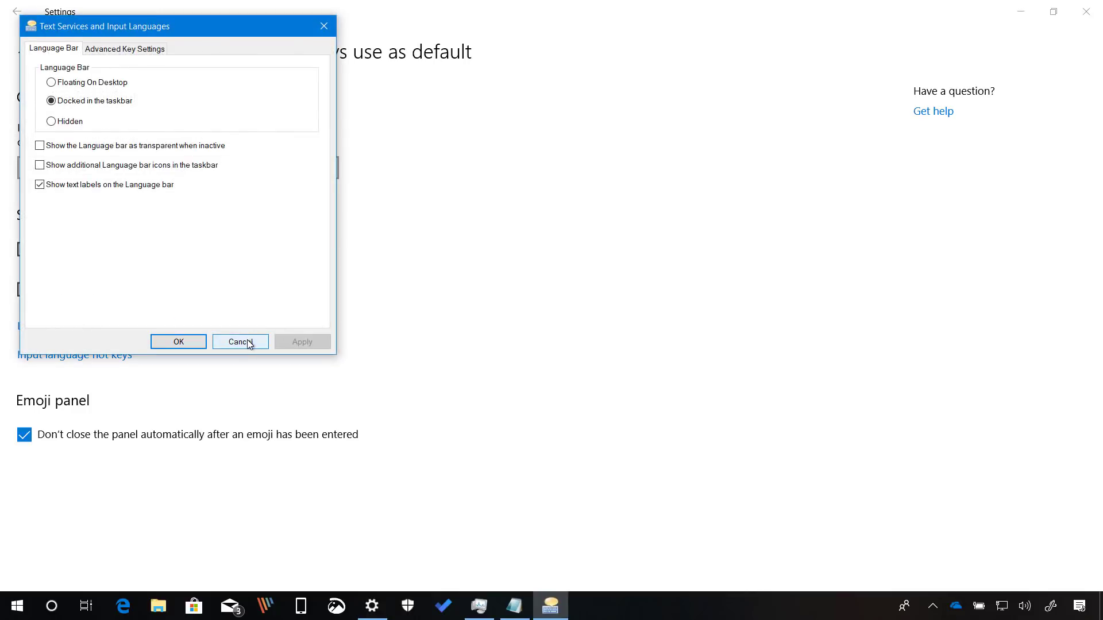
click(241, 342)
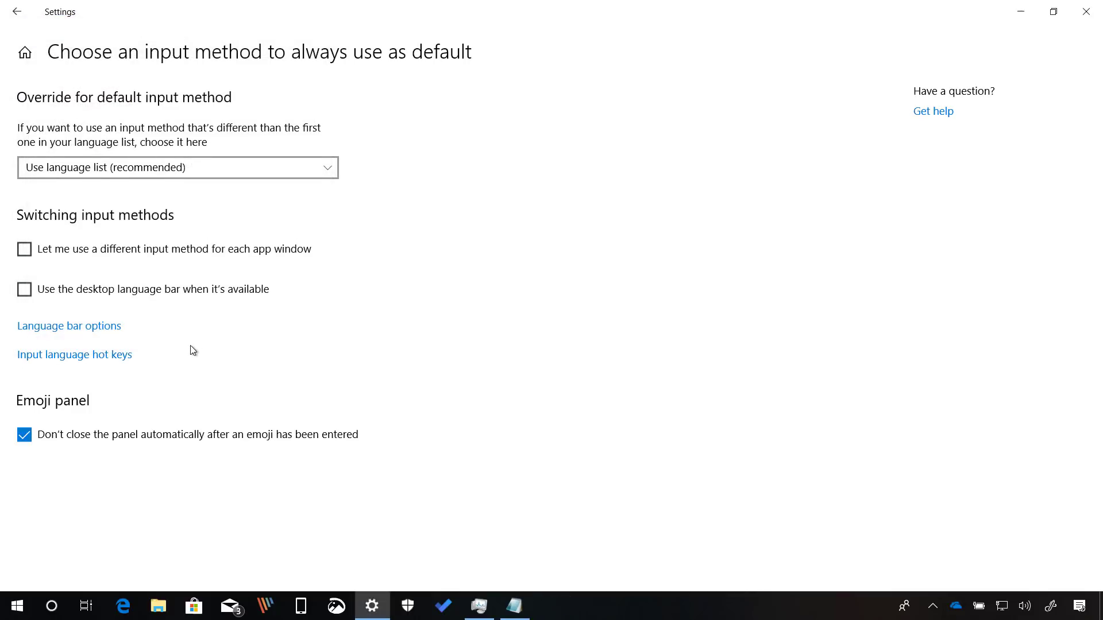
mouse_move(106, 365)
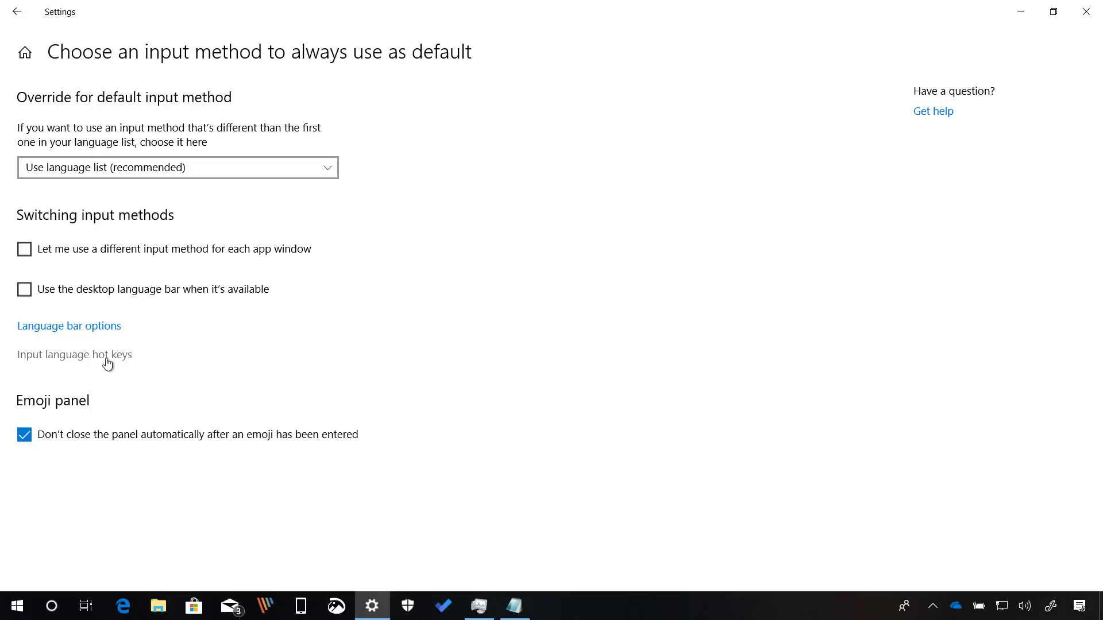
click(73, 355)
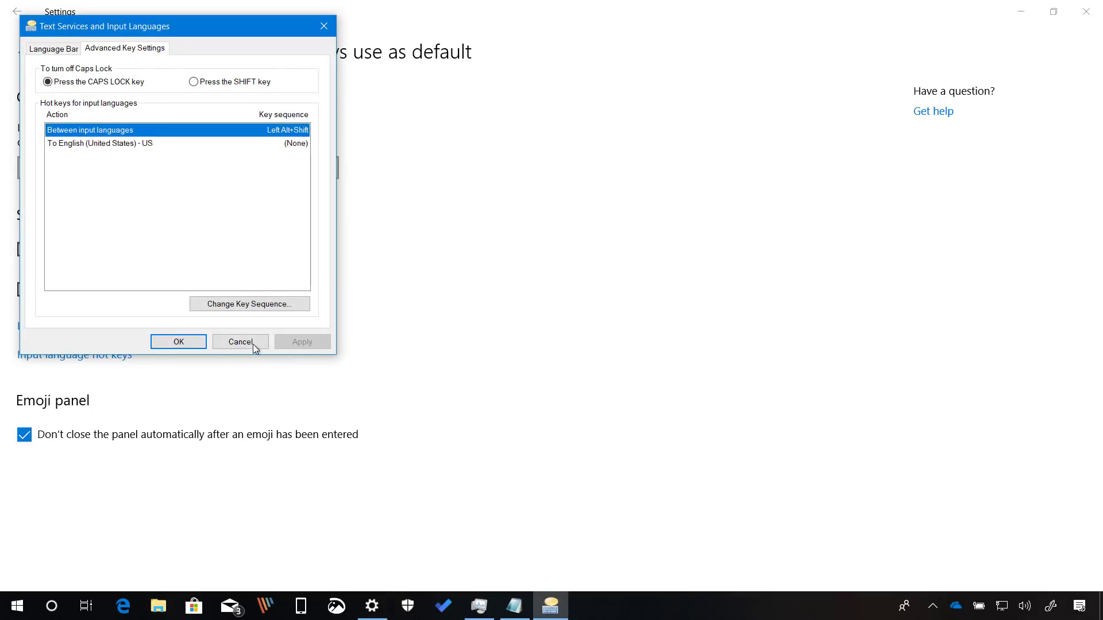
click(240, 341)
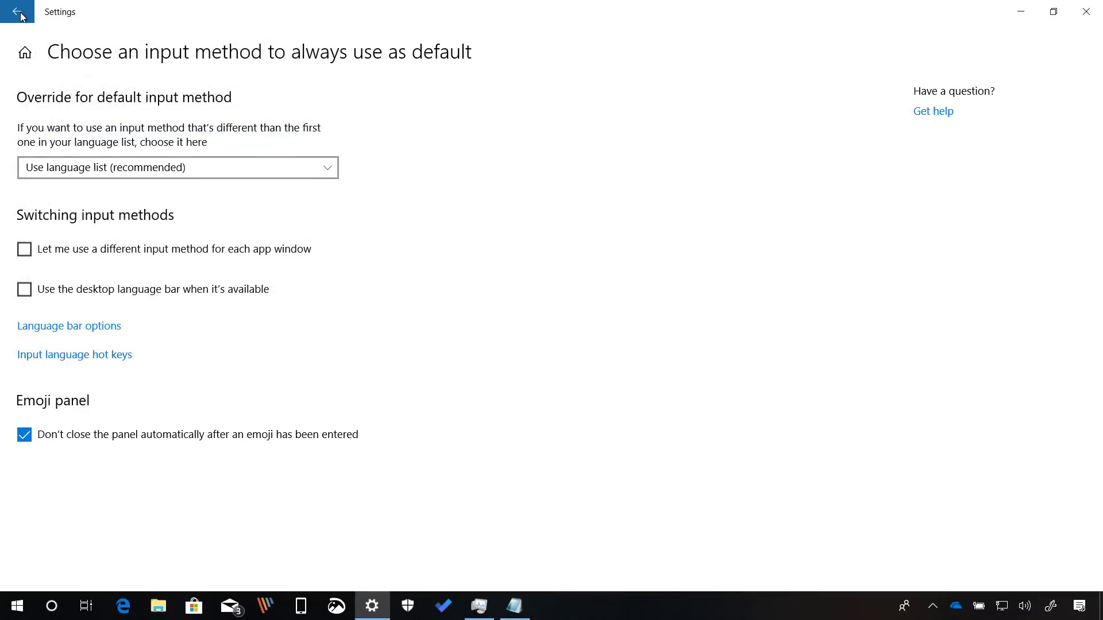
click(16, 14)
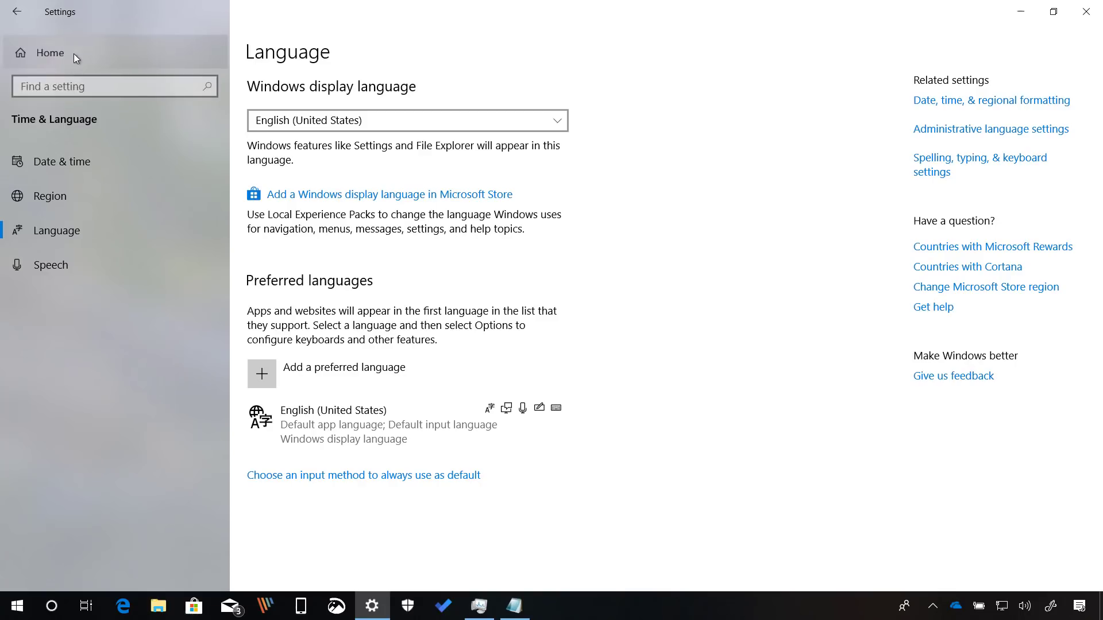
View recommended troubleshooting history under Update & Security > Troubleshoot.
click(49, 53)
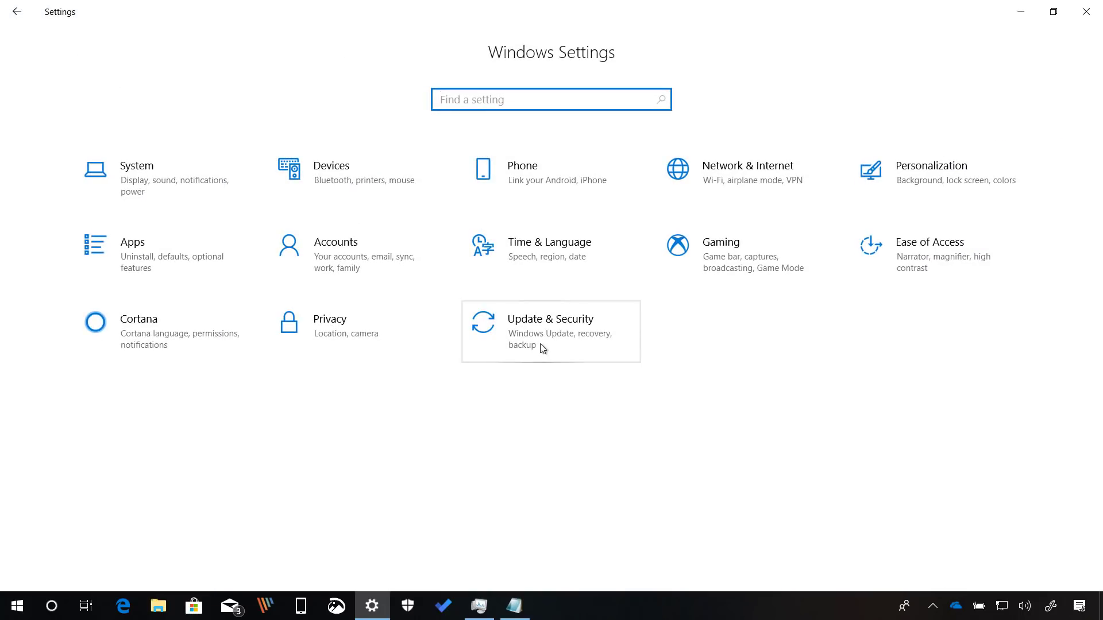
click(550, 331)
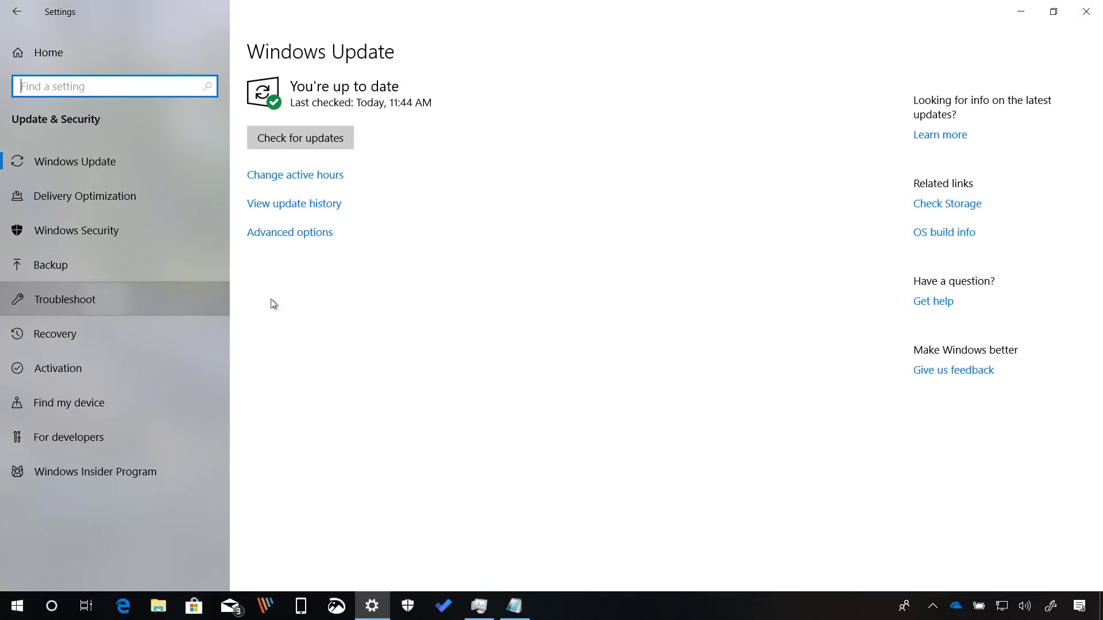
click(65, 299)
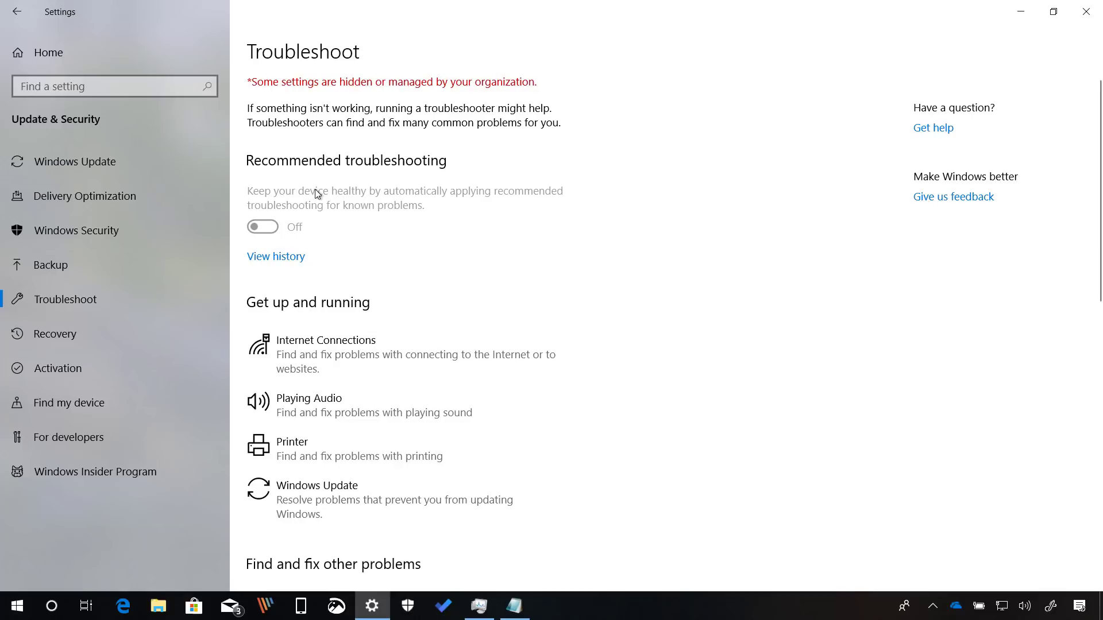
mouse_move(308, 190)
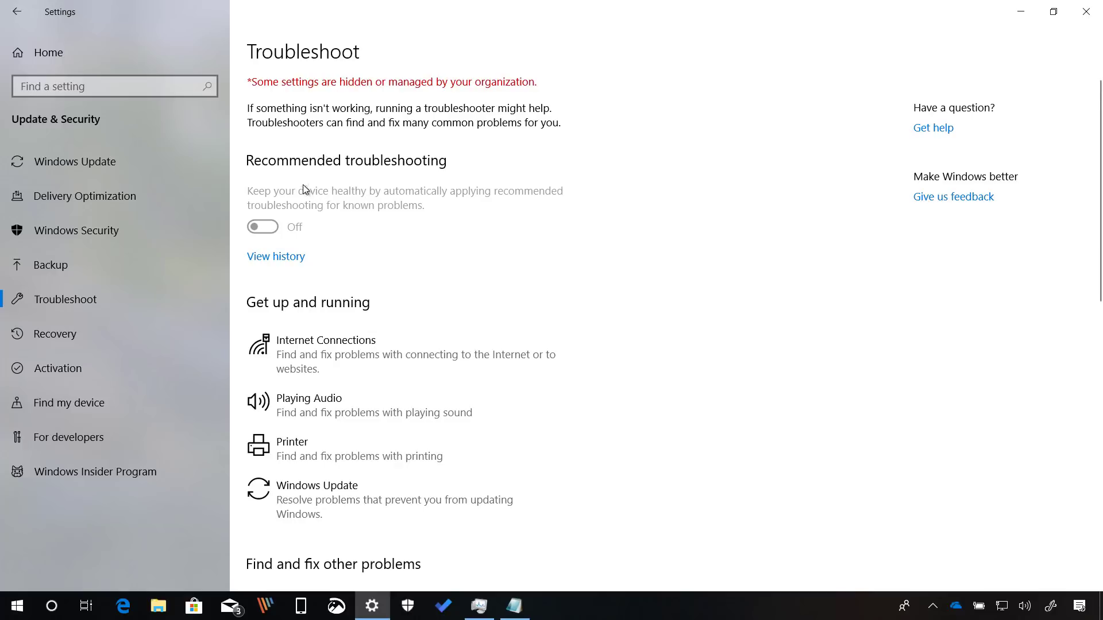
mouse_move(275, 101)
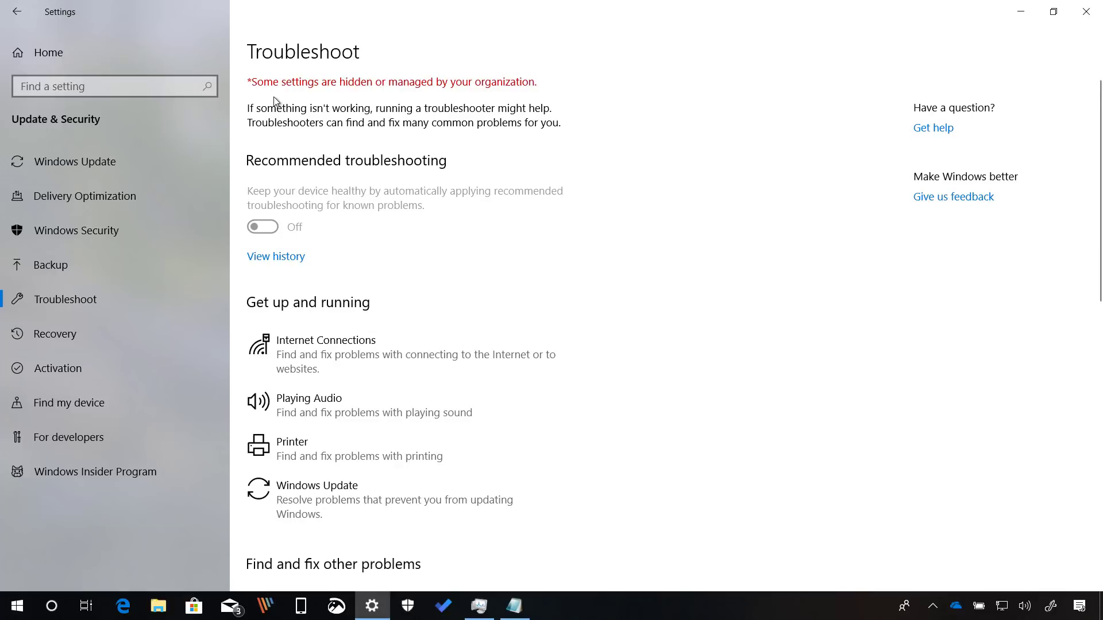
mouse_move(322, 105)
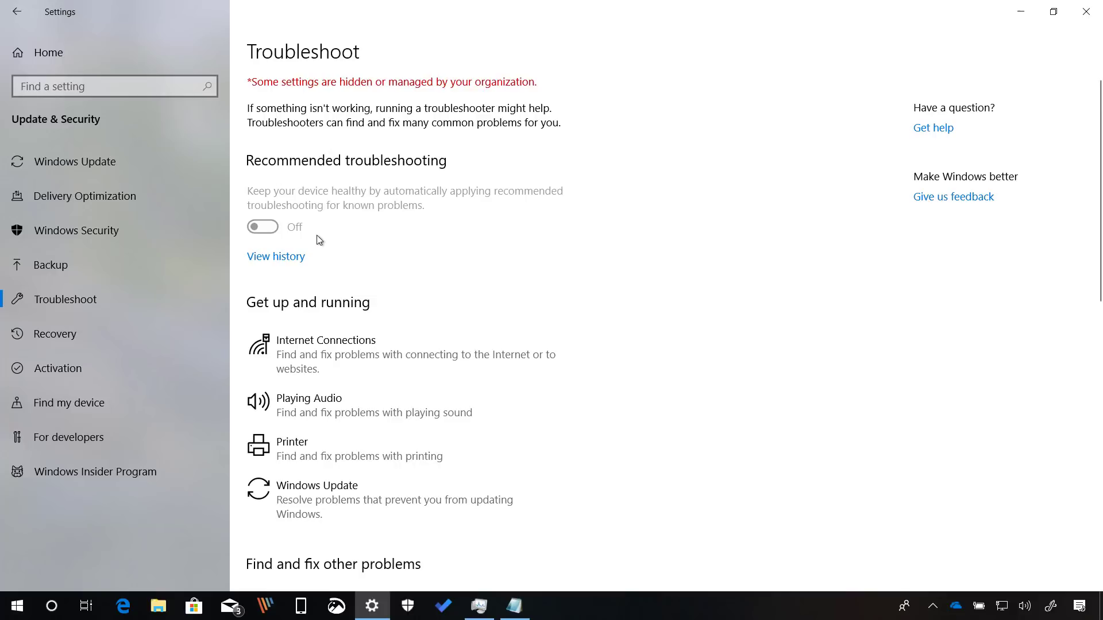
mouse_move(293, 232)
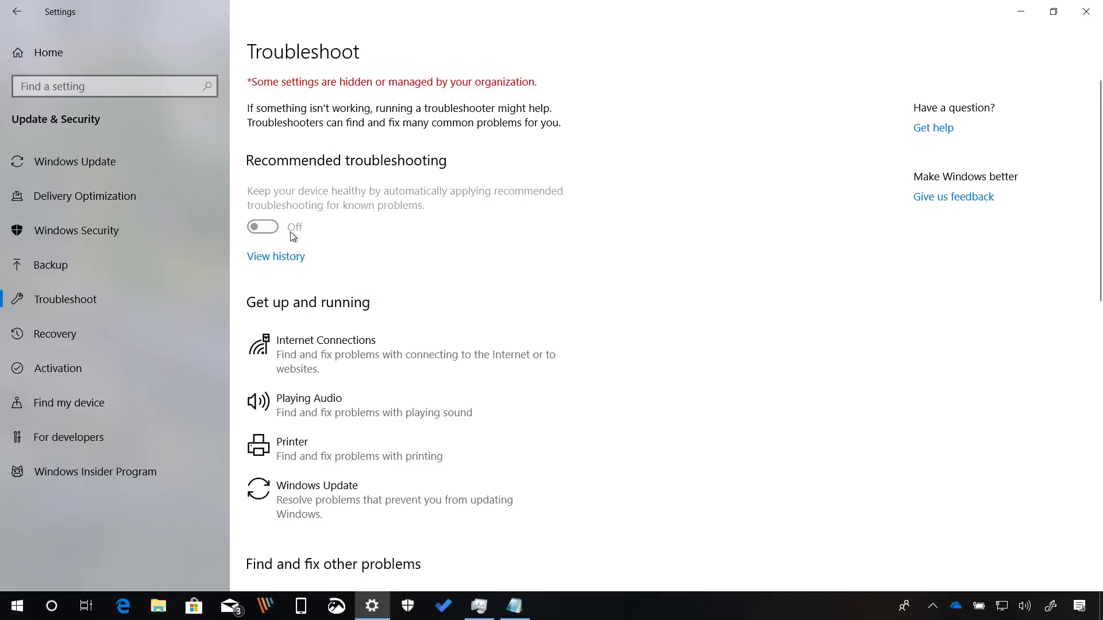
mouse_move(341, 256)
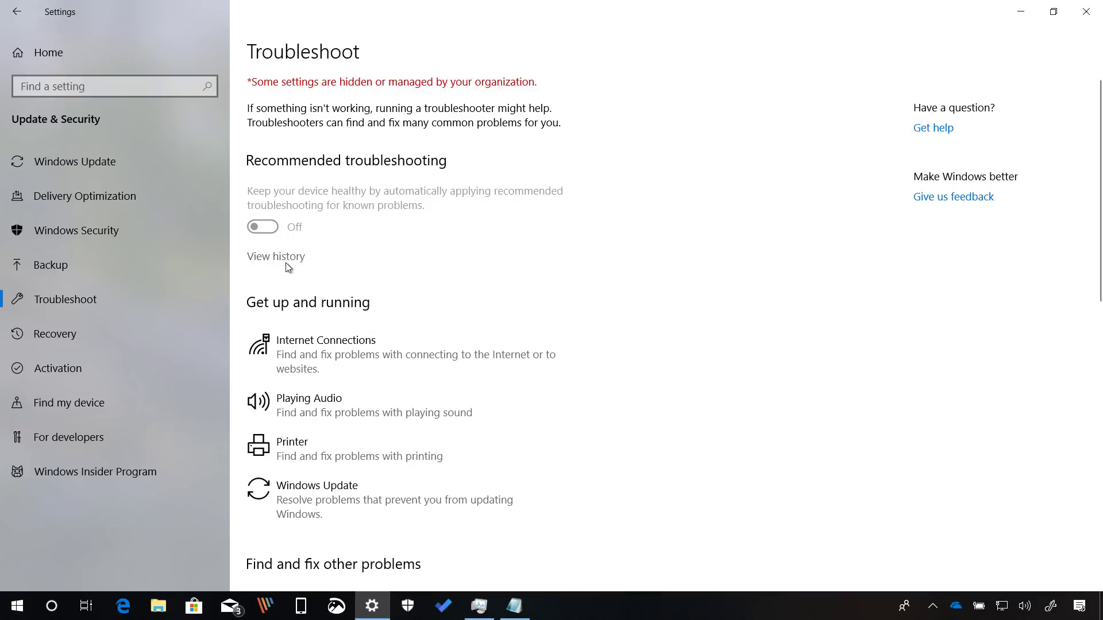
mouse_move(286, 264)
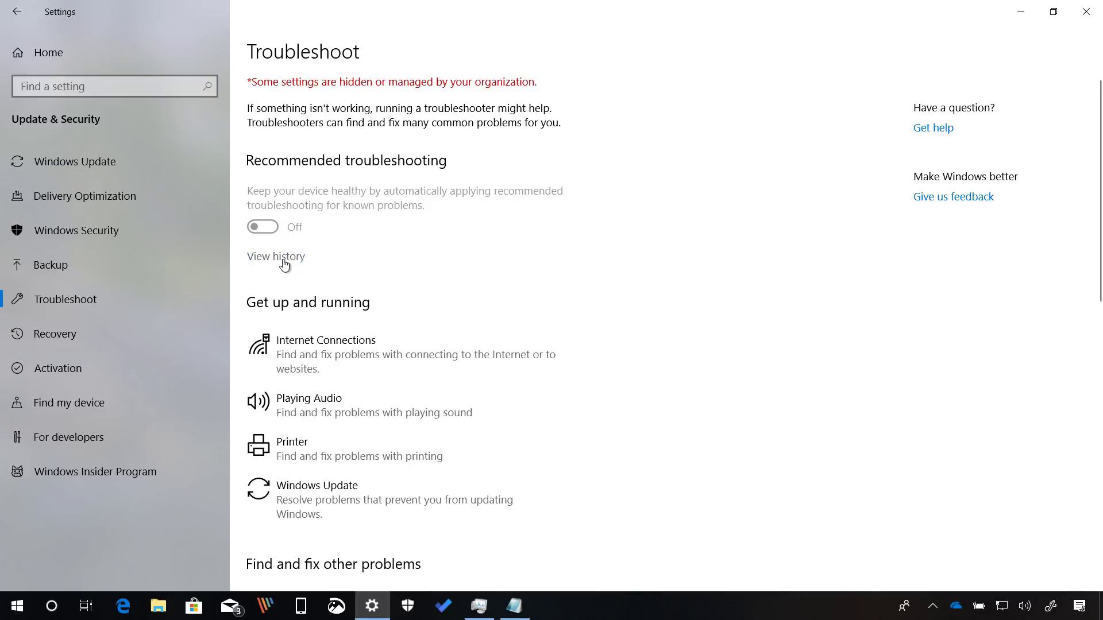
click(276, 256)
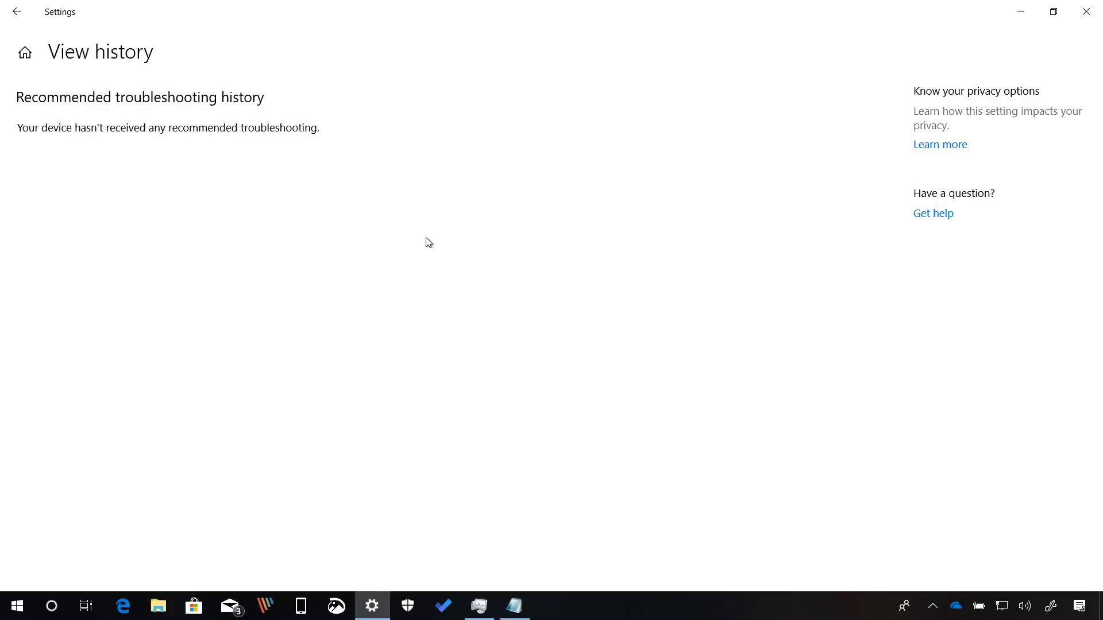
mouse_move(257, 147)
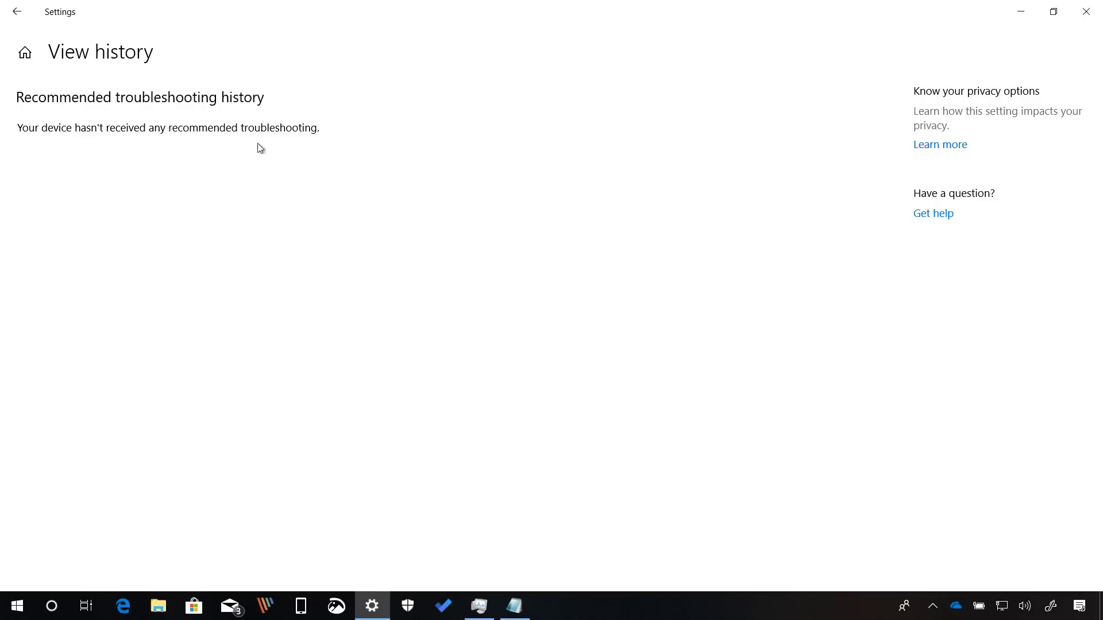
Close Settings after seeing no troubleshooting history received.
click(19, 13)
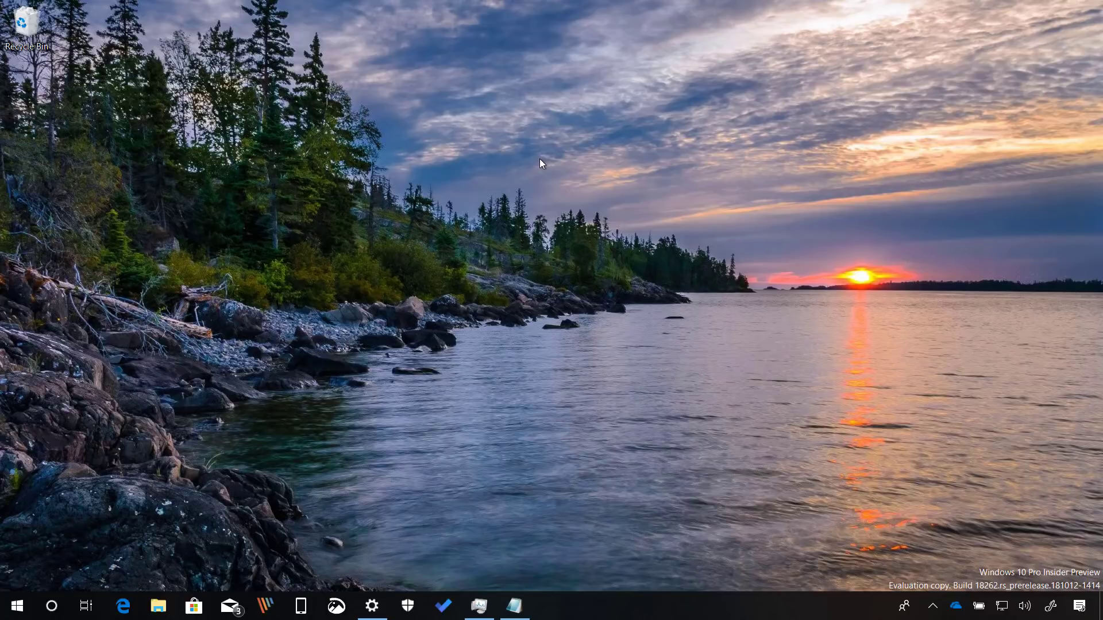
mouse_move(327, 256)
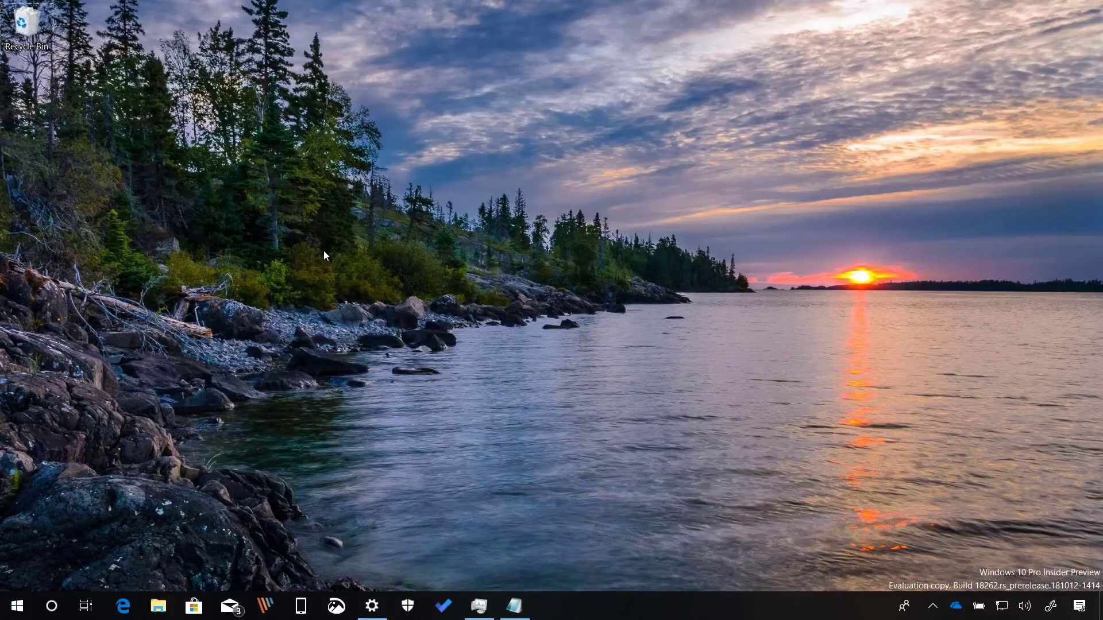
mouse_move(439, 324)
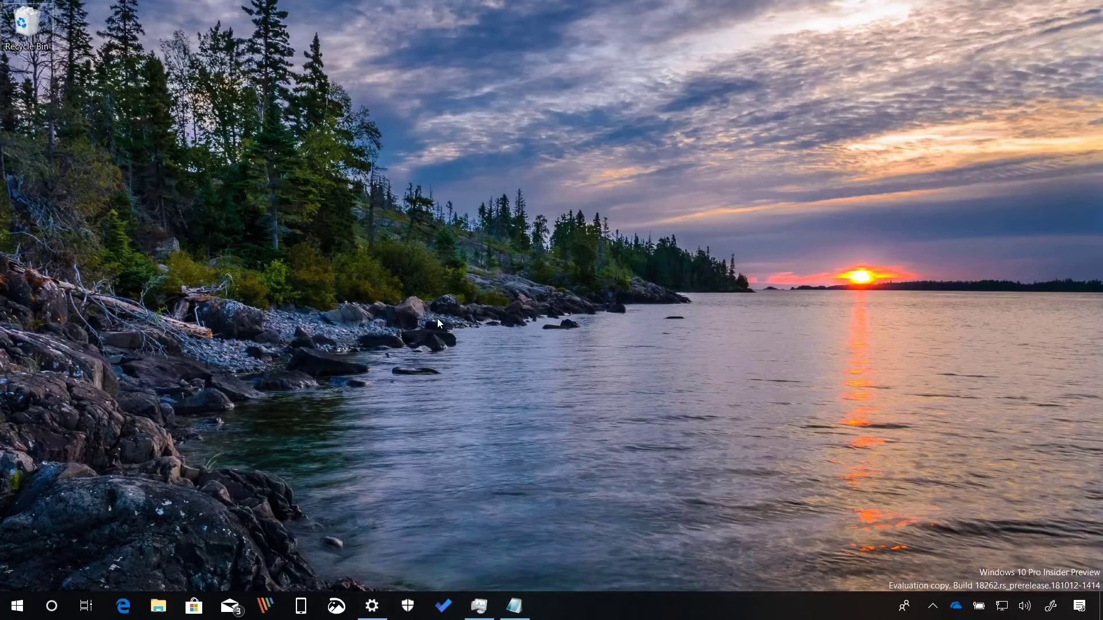
mouse_move(496, 599)
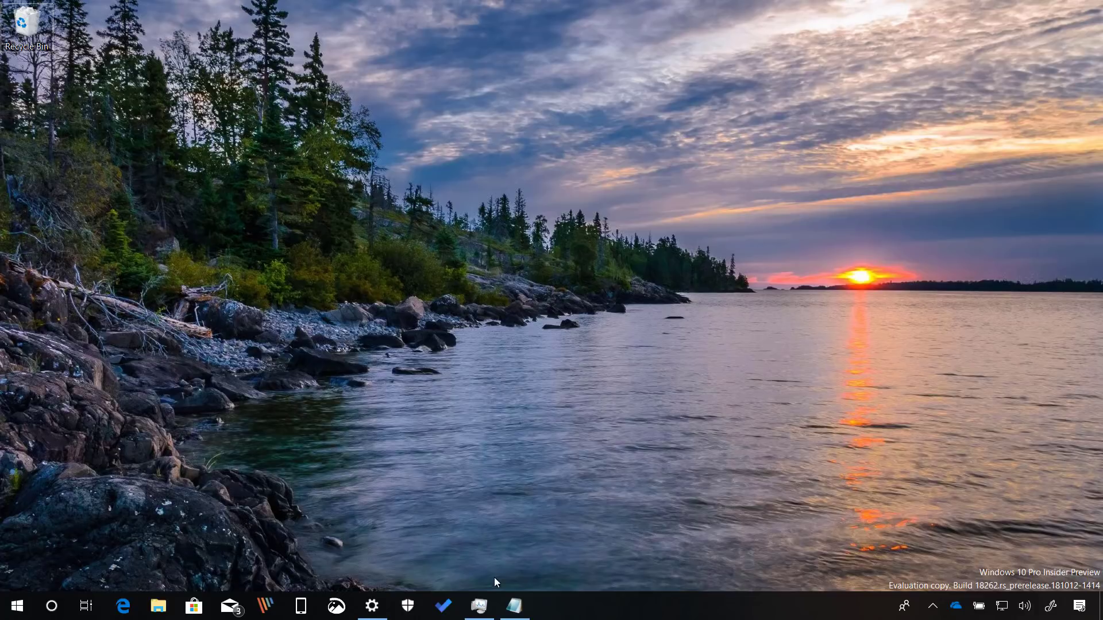
Restore Task Manager from the taskbar, showing its Details tab process list.
click(479, 606)
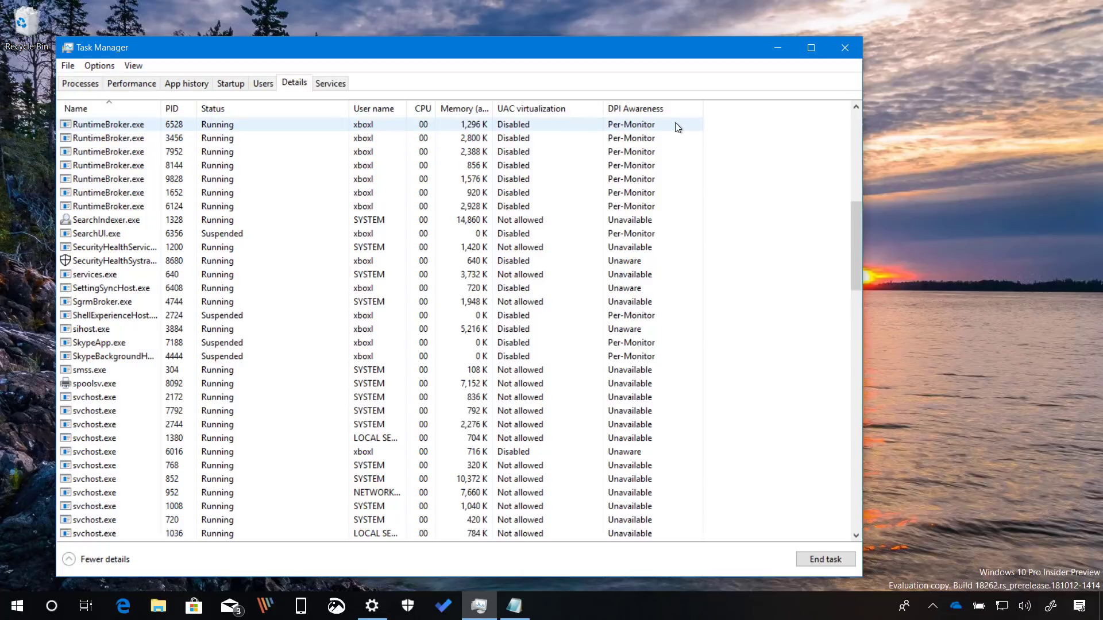
mouse_move(689, 110)
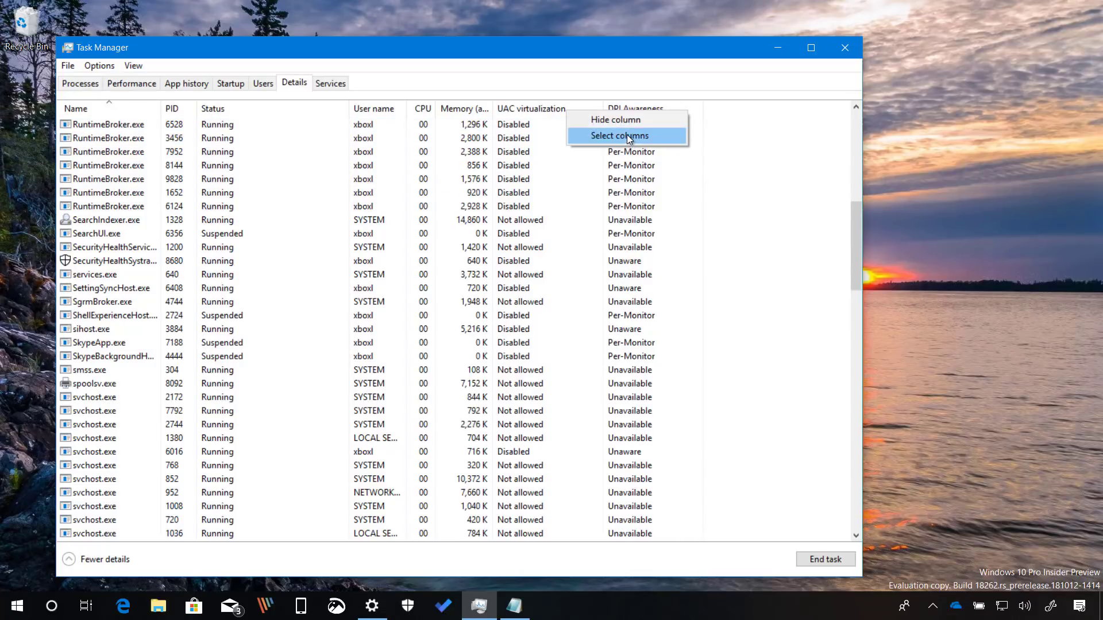
Browse the Task Manager column list past DPI Awareness, then close Task Manager.
click(619, 135)
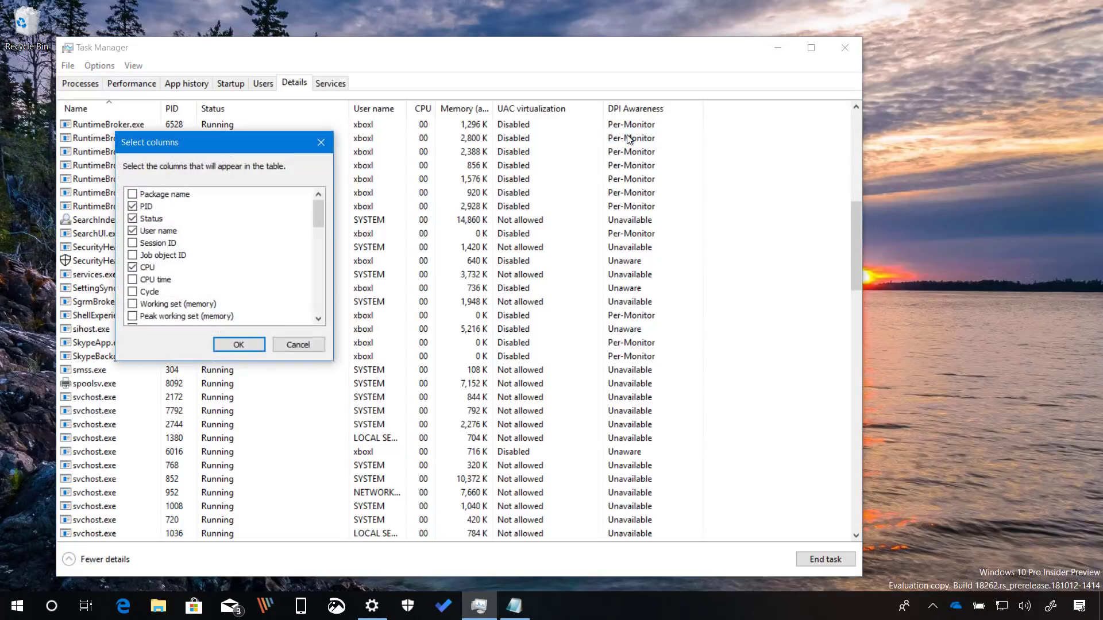
scroll(down, 3)
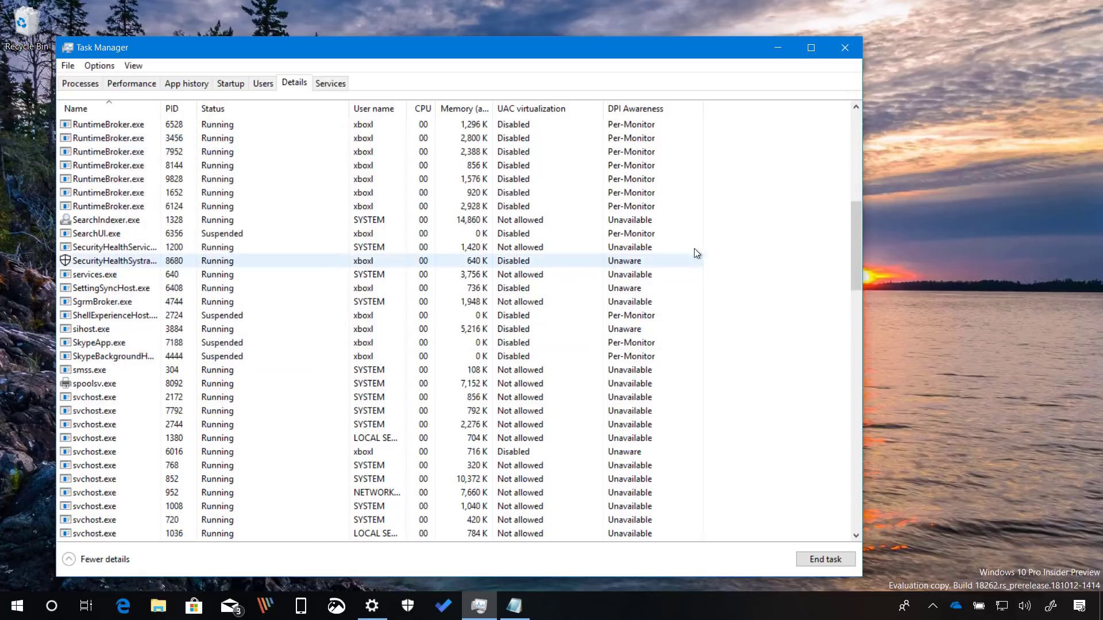
click(845, 48)
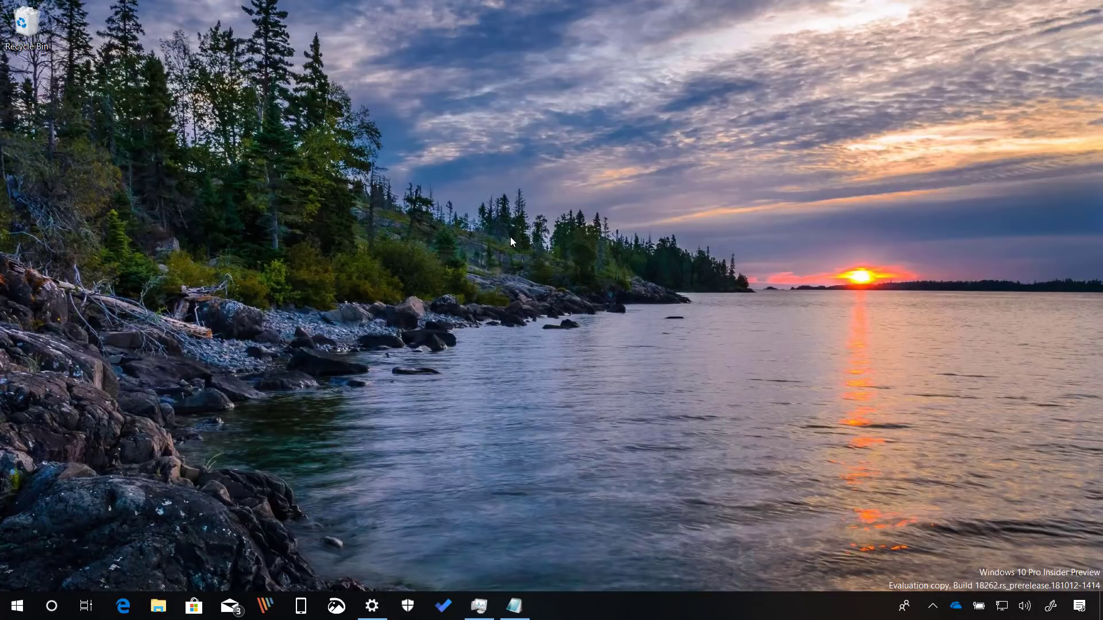